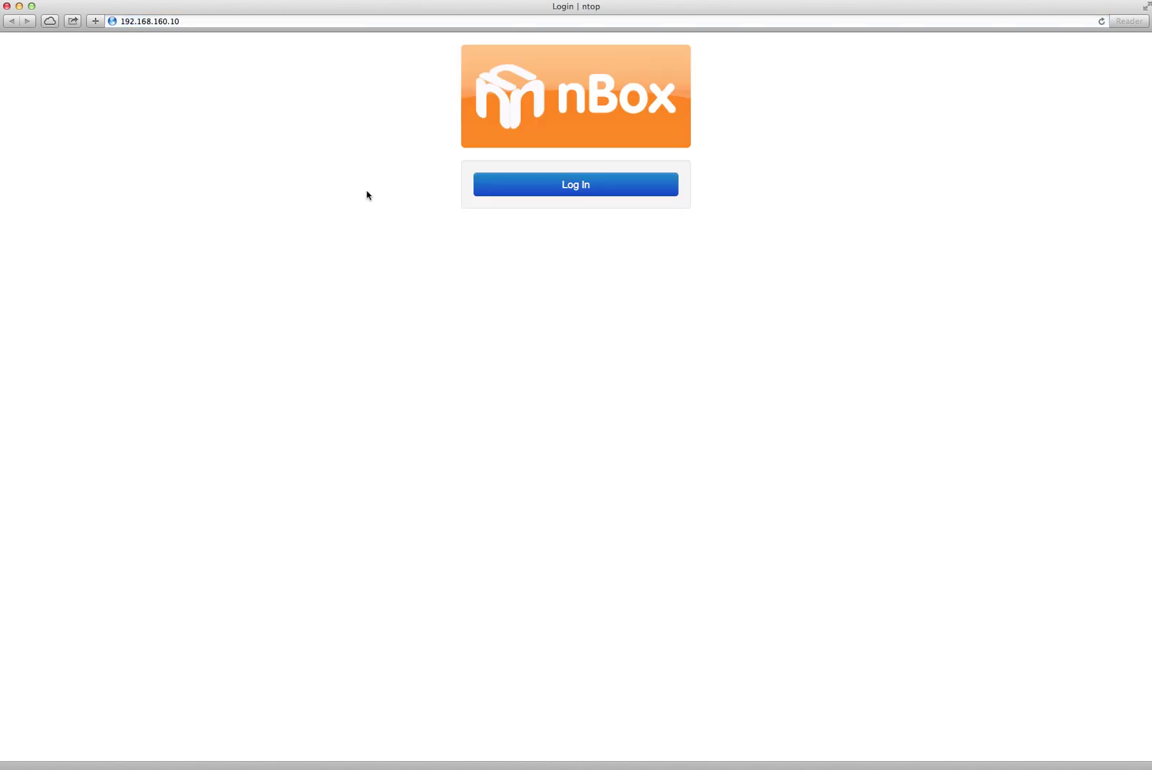
# Authenticate with the nbox credentials and land on the system dashboard.
pyautogui.click(575, 185)
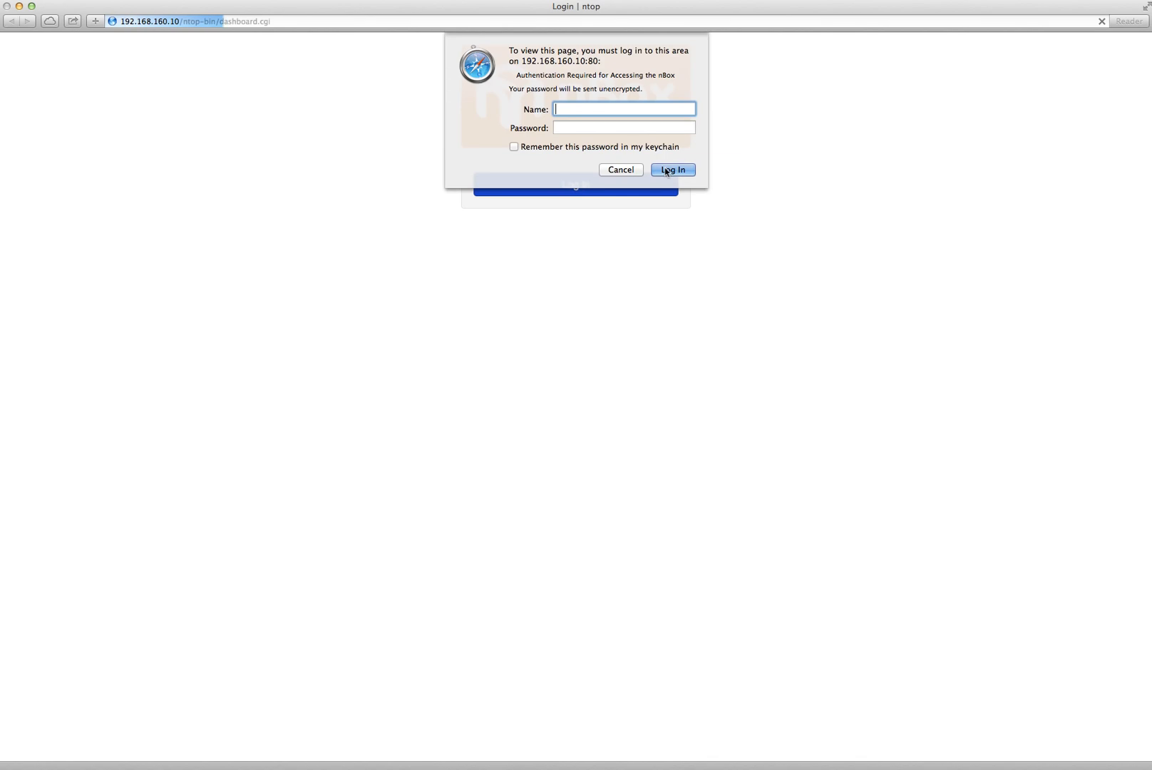
pyautogui.write('nbo')
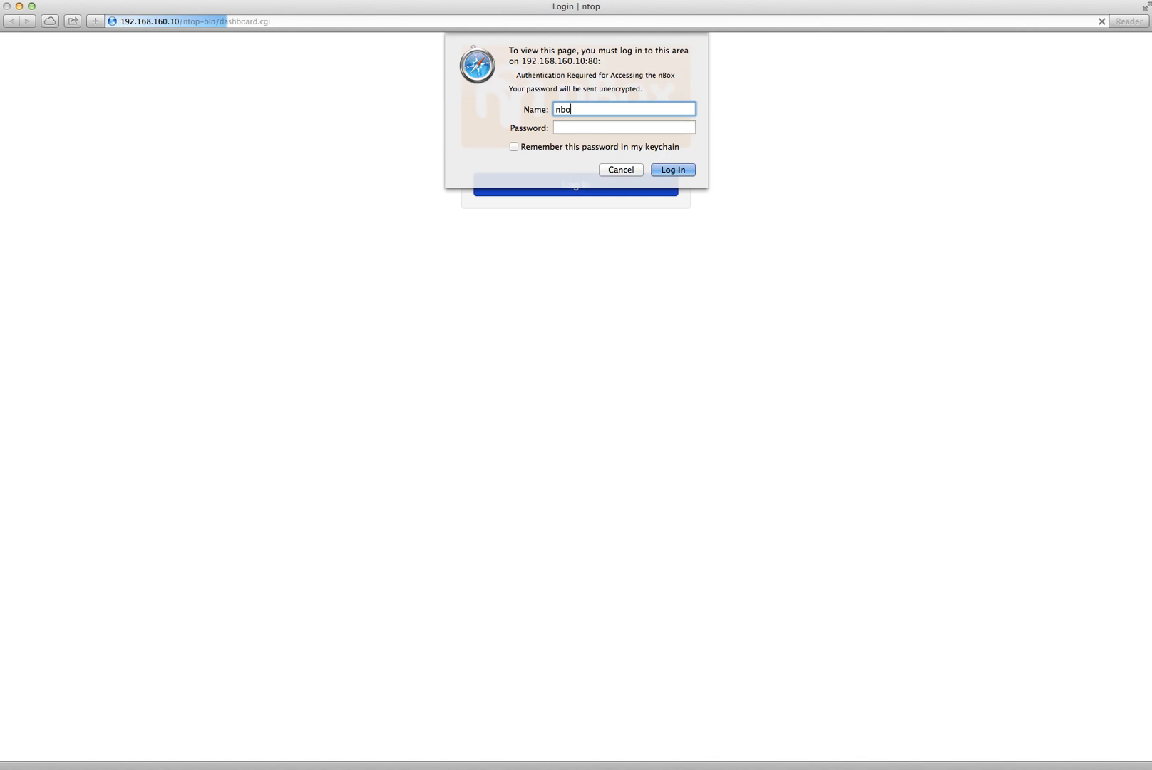
pyautogui.click(621, 170)
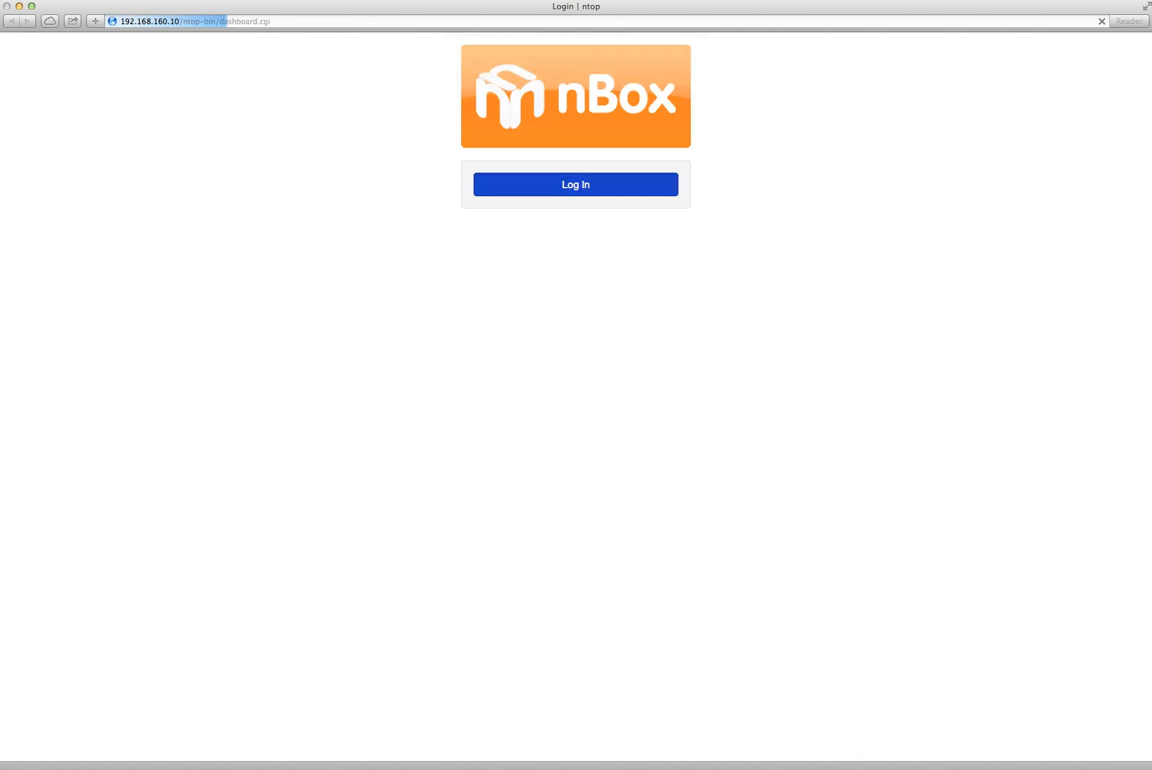
pyautogui.click(575, 184)
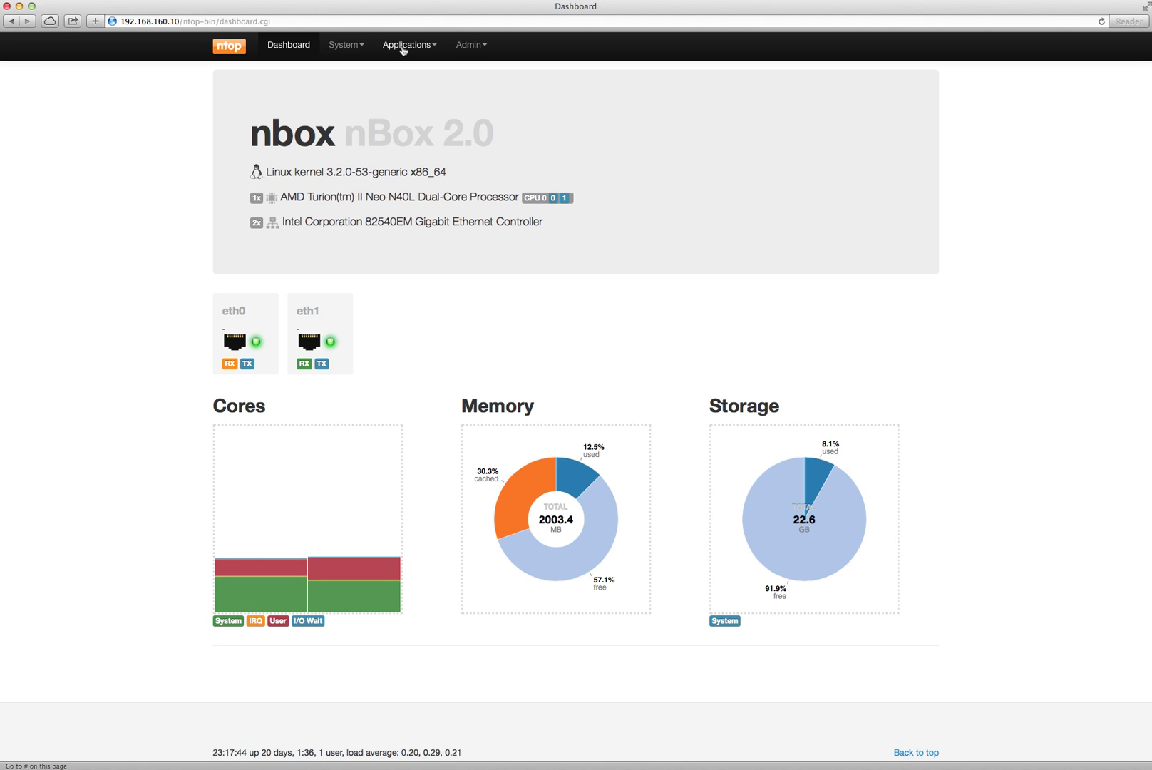
# Reach the nProbe configuration for interface eth1 via Applications > nProbe.
pyautogui.click(405, 44)
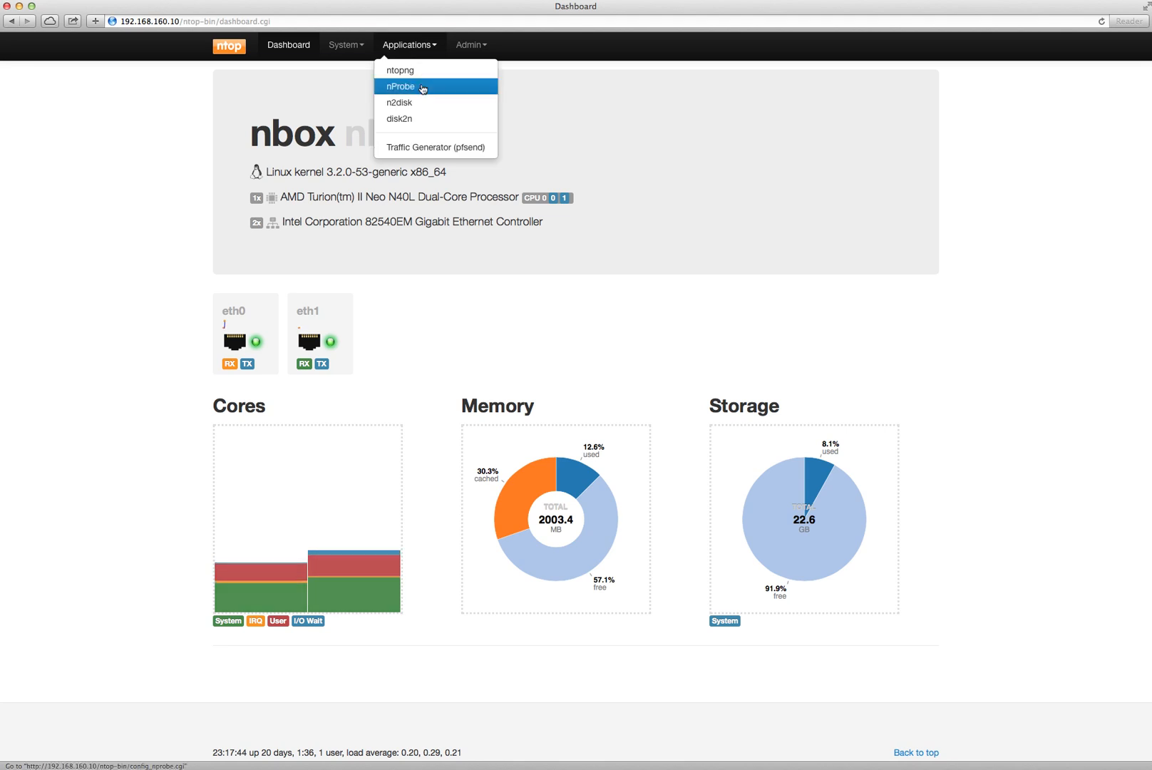
pyautogui.click(400, 86)
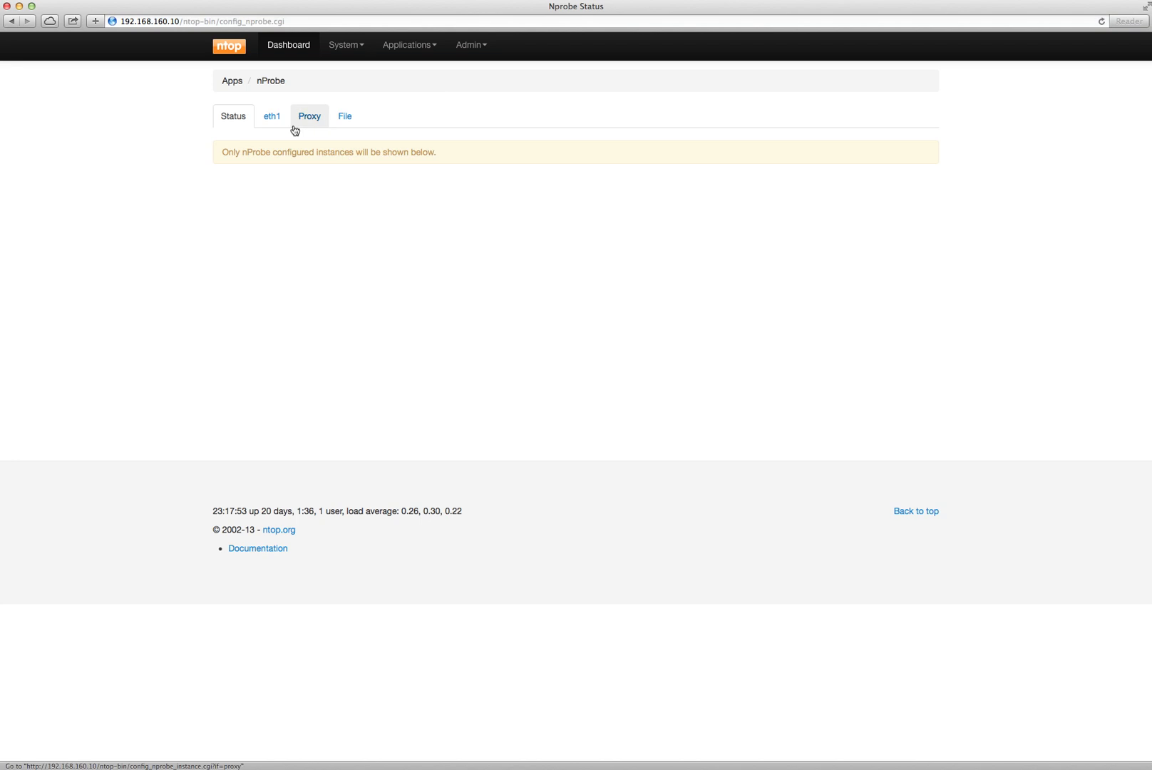
pyautogui.click(272, 115)
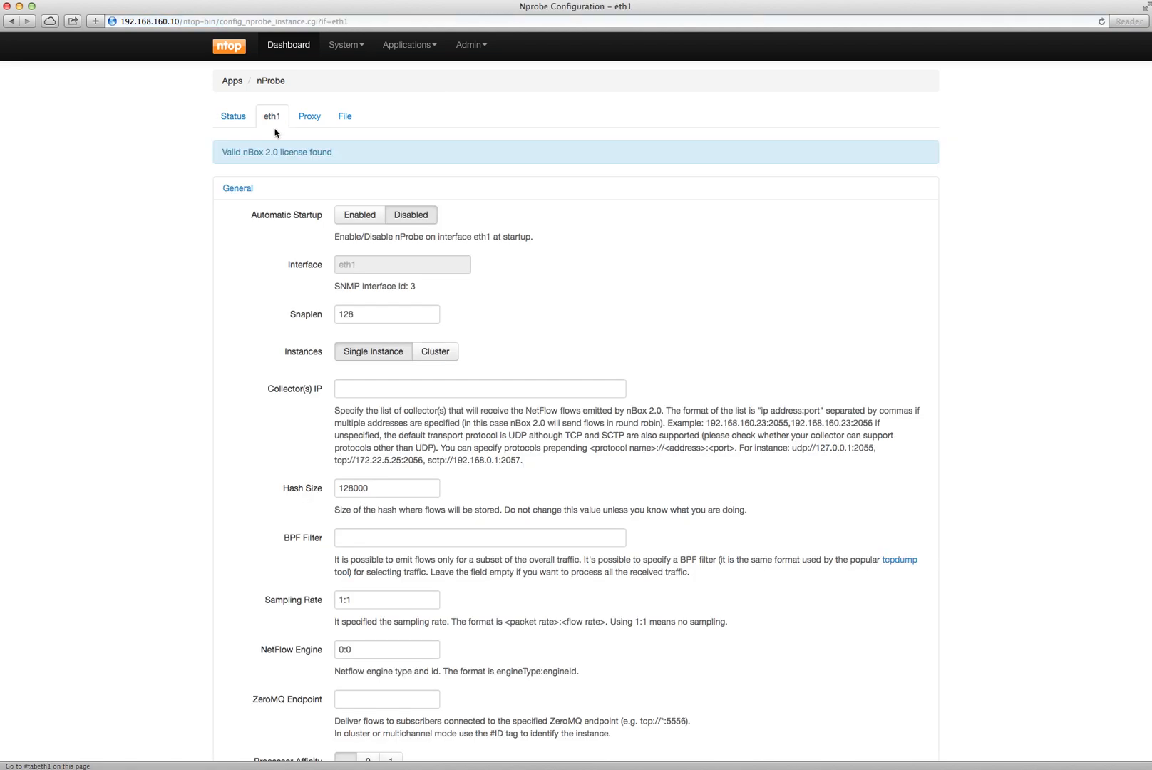
pyautogui.click(357, 215)
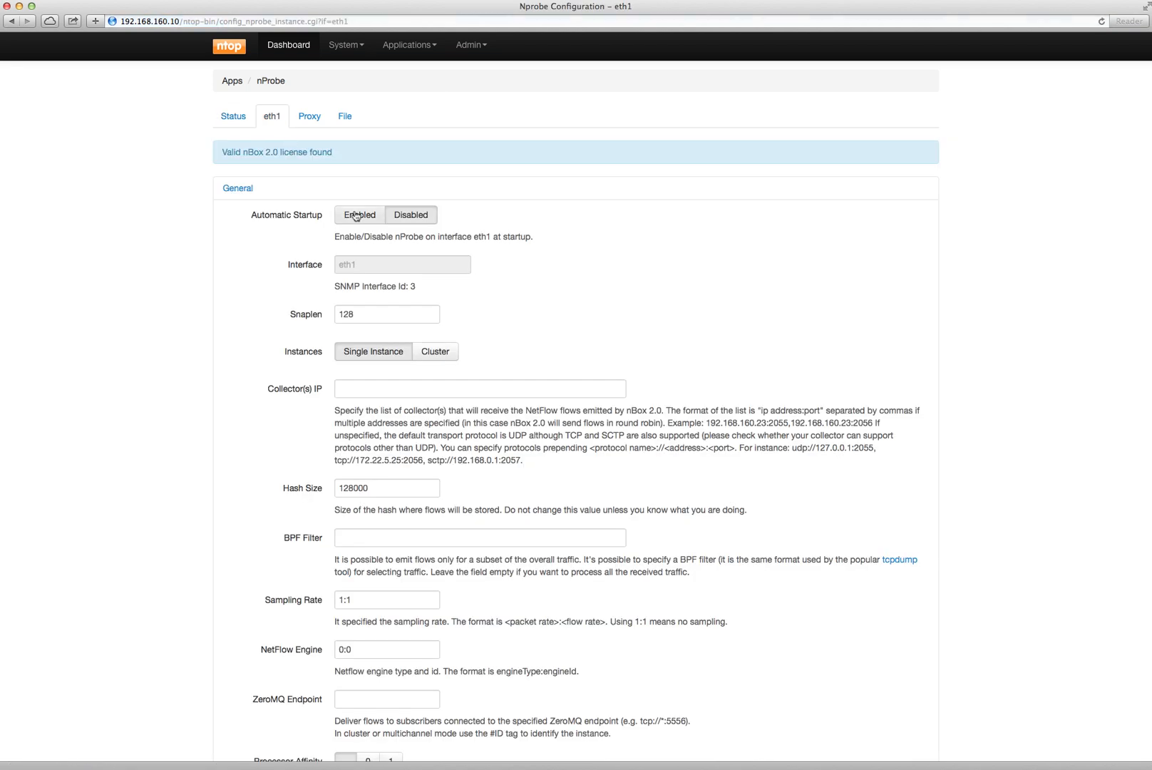
# Fill the eth1 ZeroMQ Endpoint field with tcp://*:5556.
pyautogui.scroll(-3)
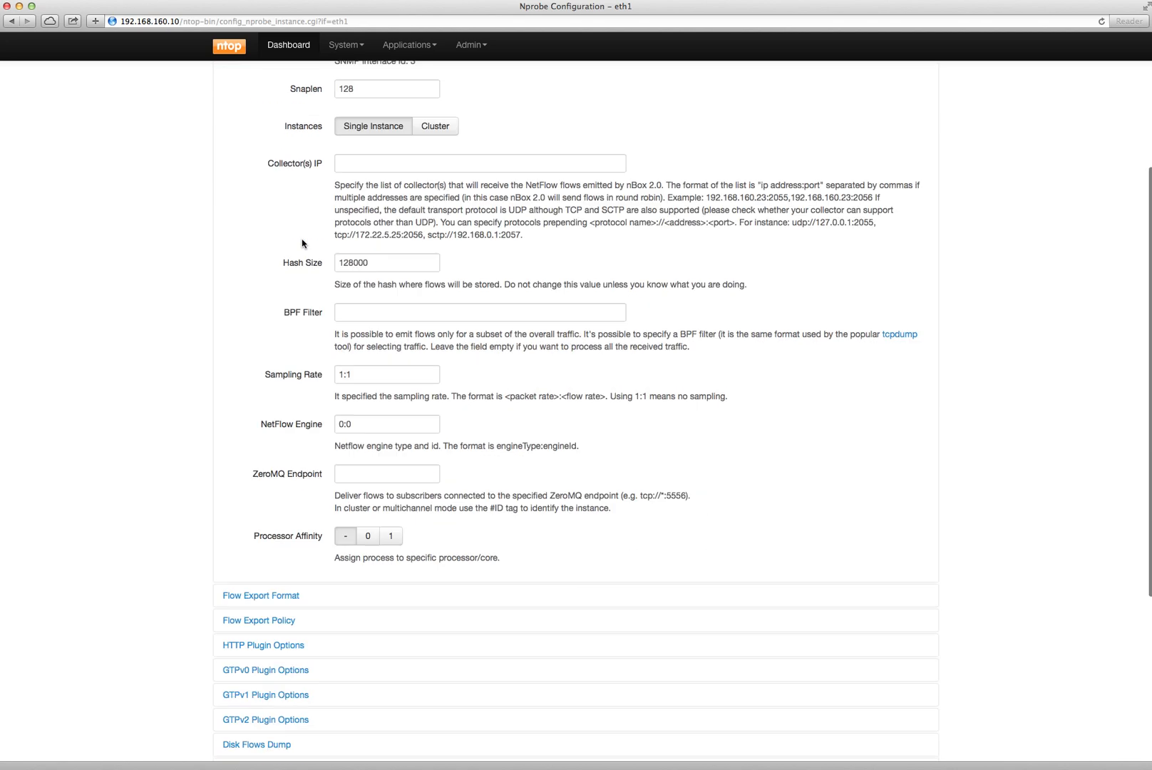
pyautogui.scroll(-3)
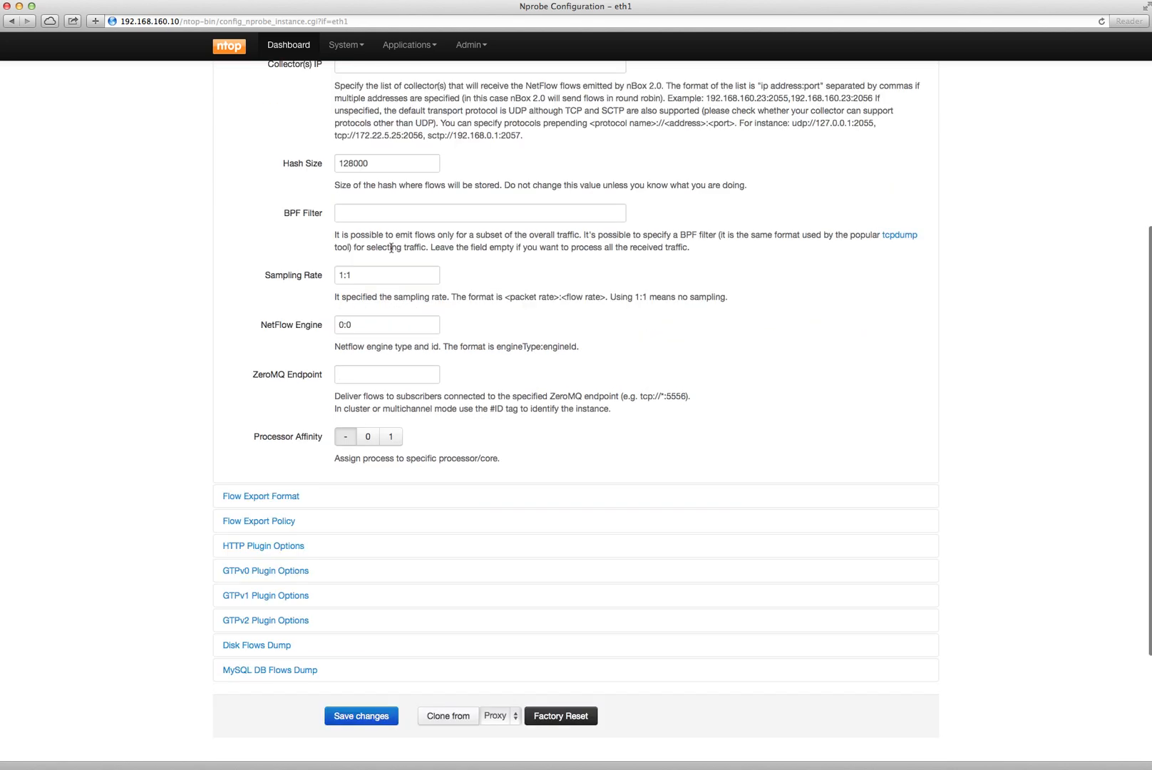
pyautogui.scroll(-3)
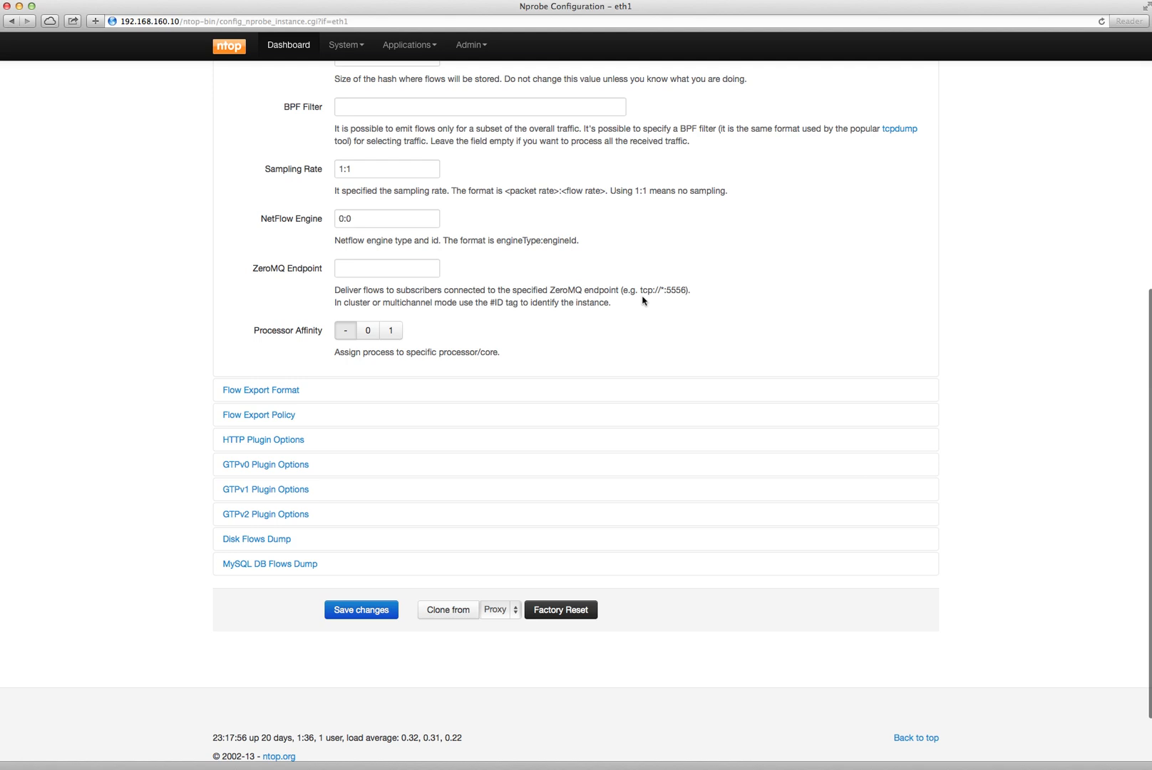
pyautogui.doubleClick(665, 289)
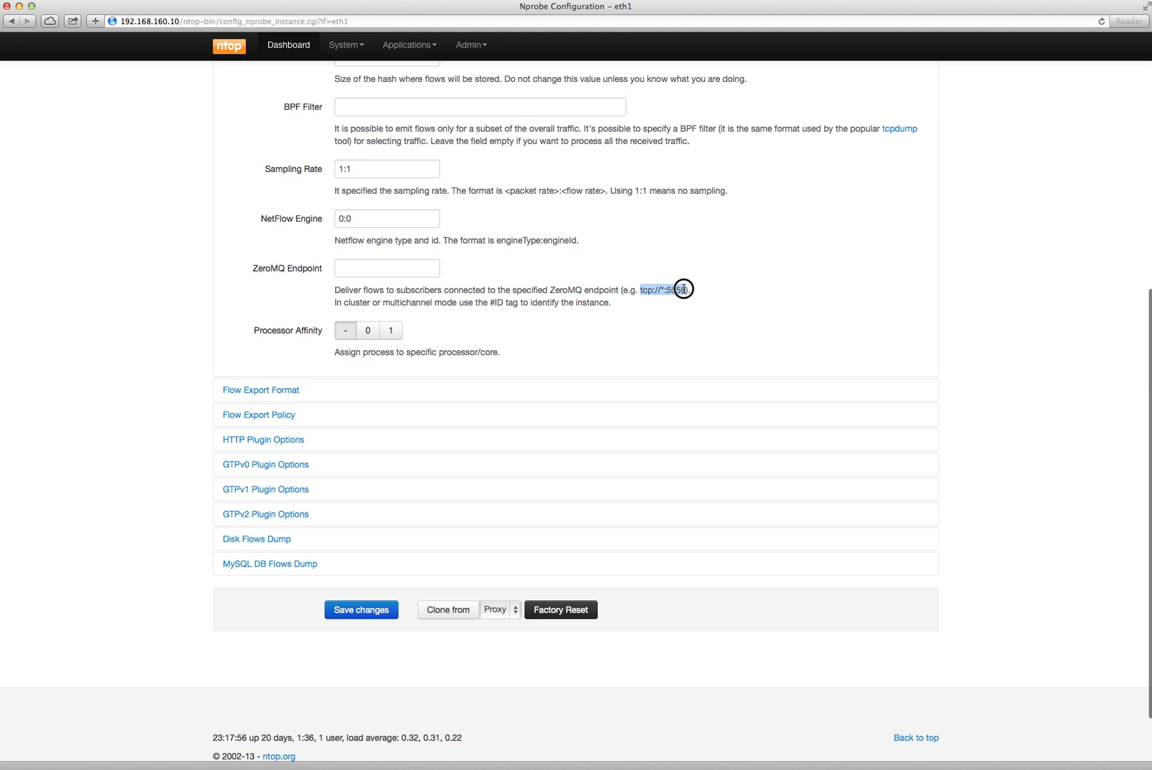
pyautogui.write('tcp://*:5556')
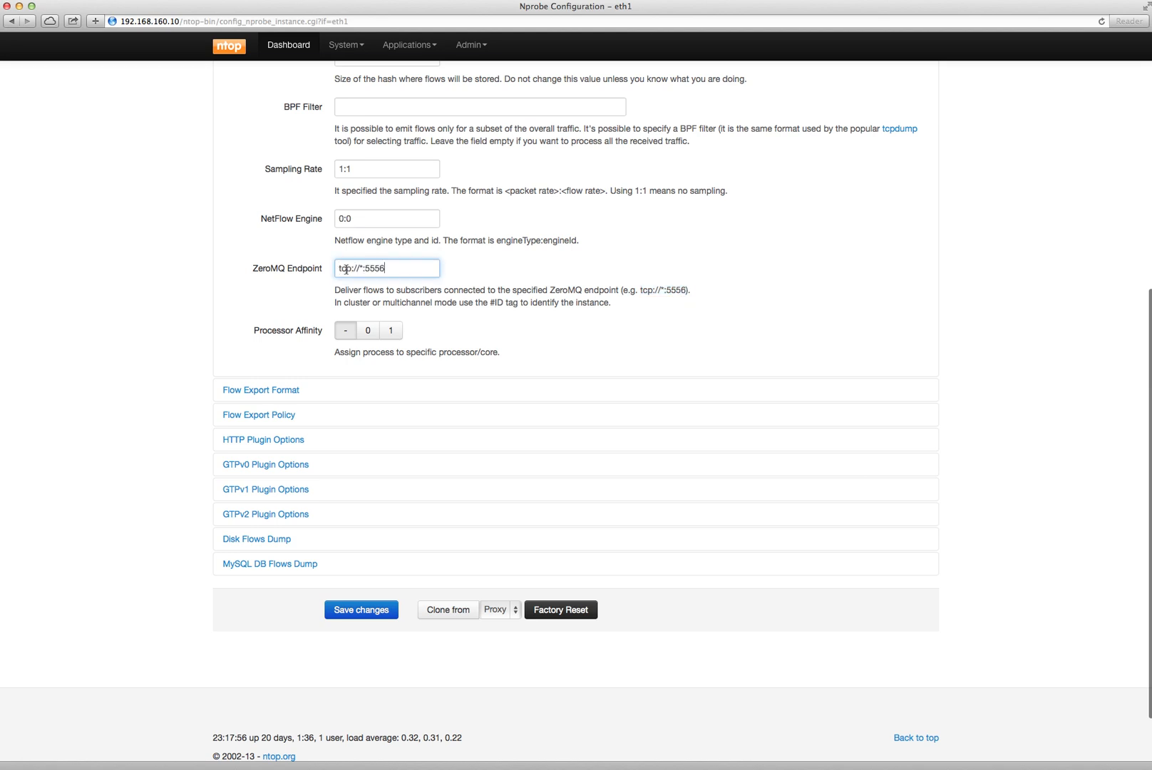
pyautogui.moveTo(246, 421)
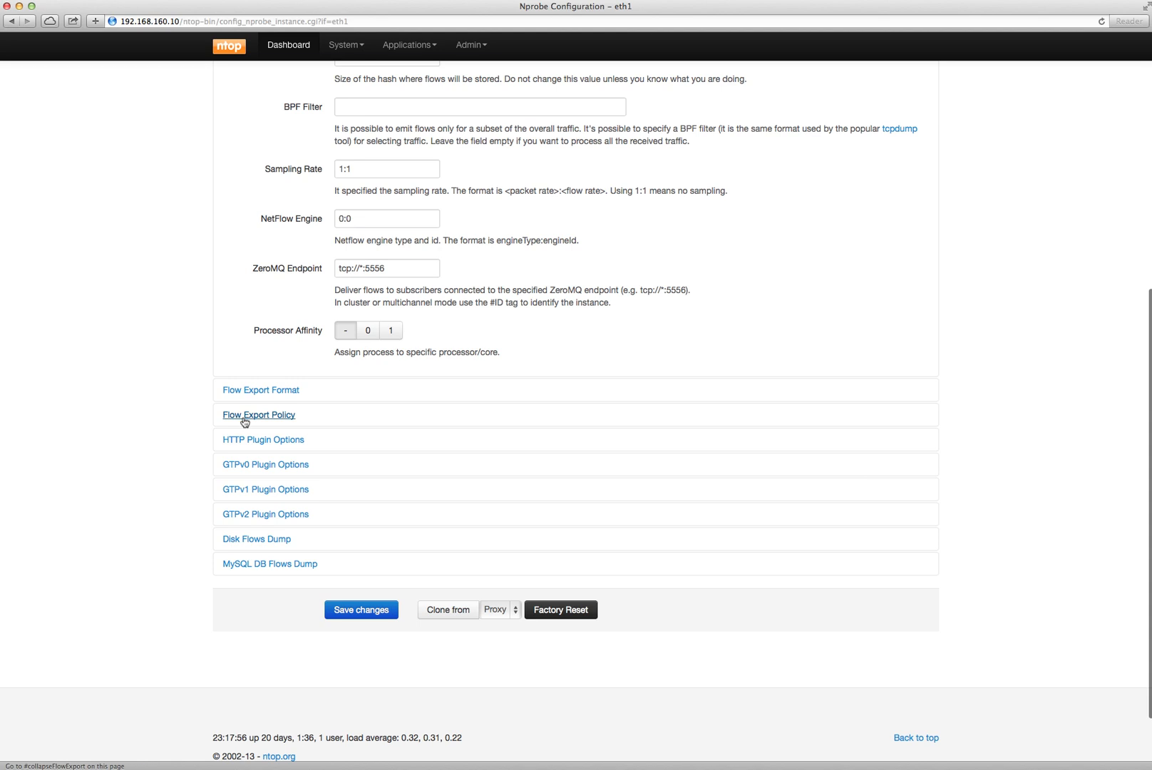
# Set Flow Export Policy max lifetime 15 s and idle time 5 s, then save eth1's configuration.
pyautogui.click(258, 415)
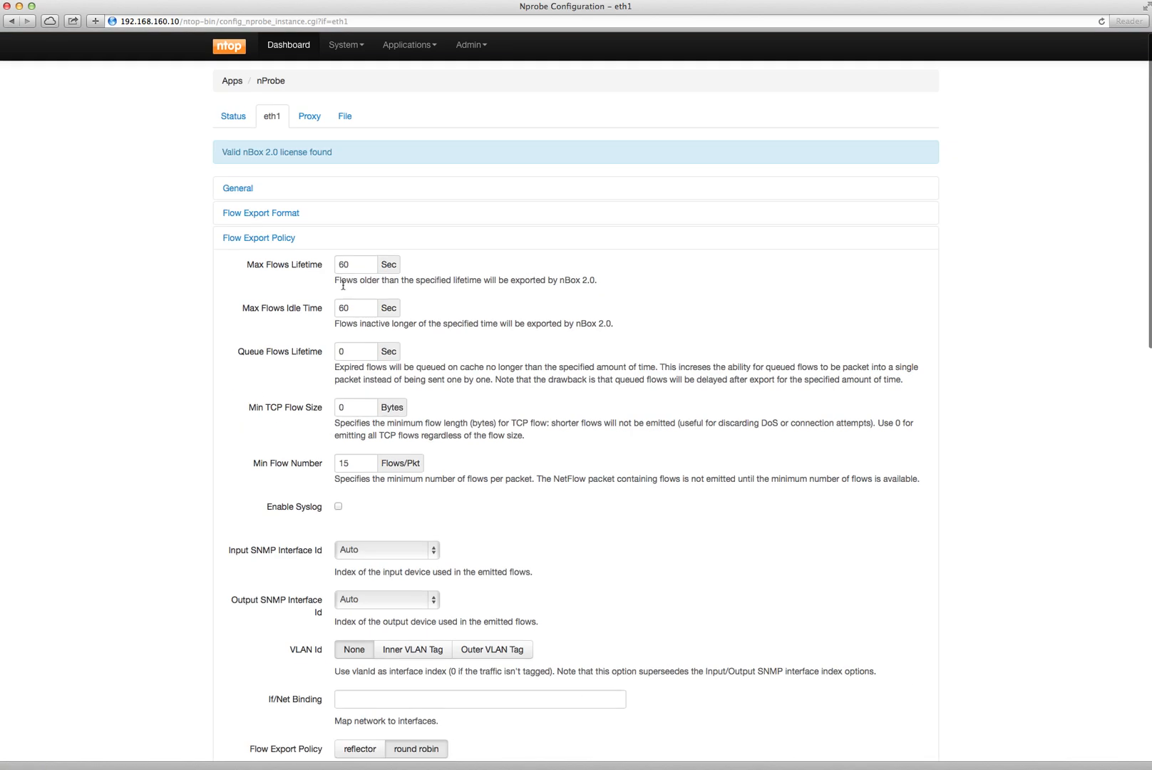
pyautogui.write('1')
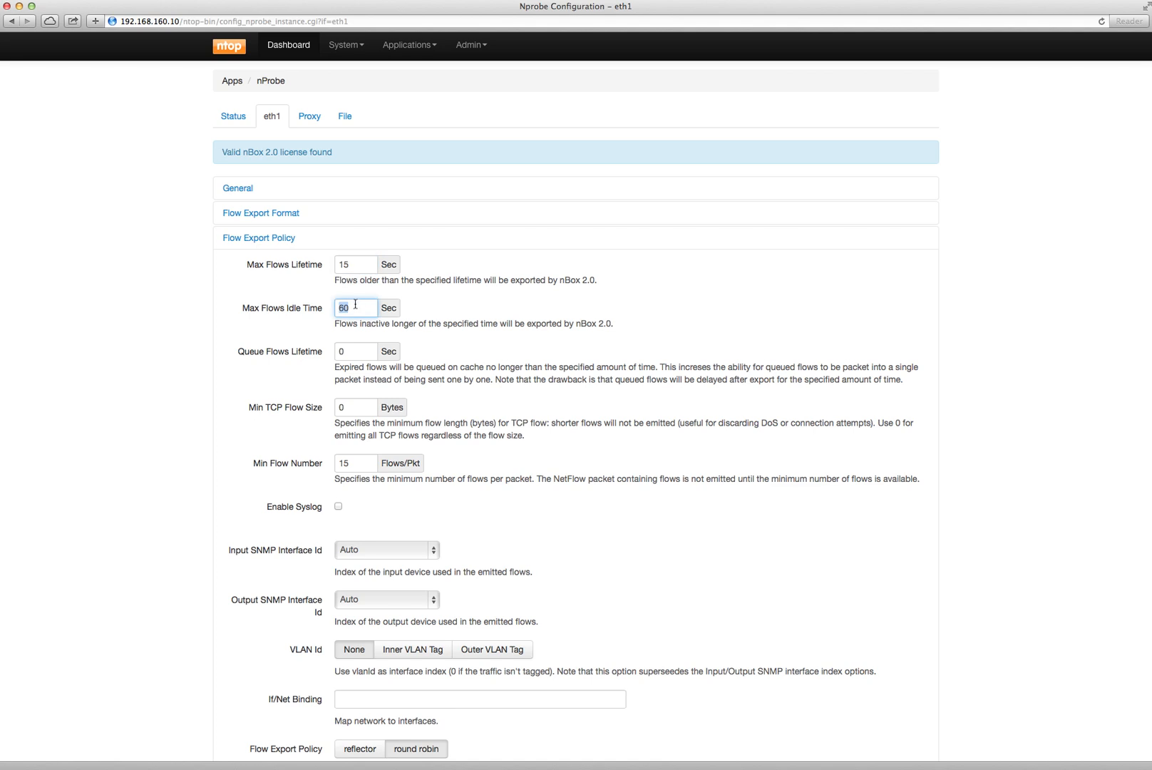
pyautogui.write('5')
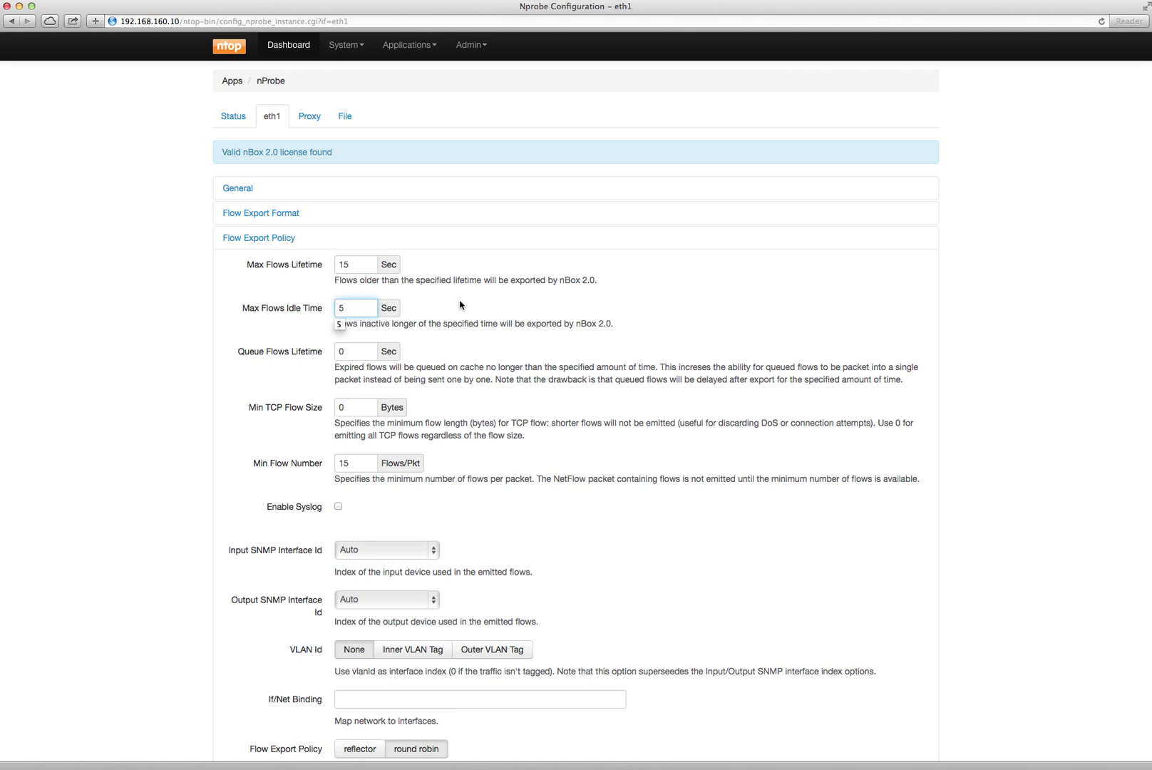
pyautogui.scroll(-3)
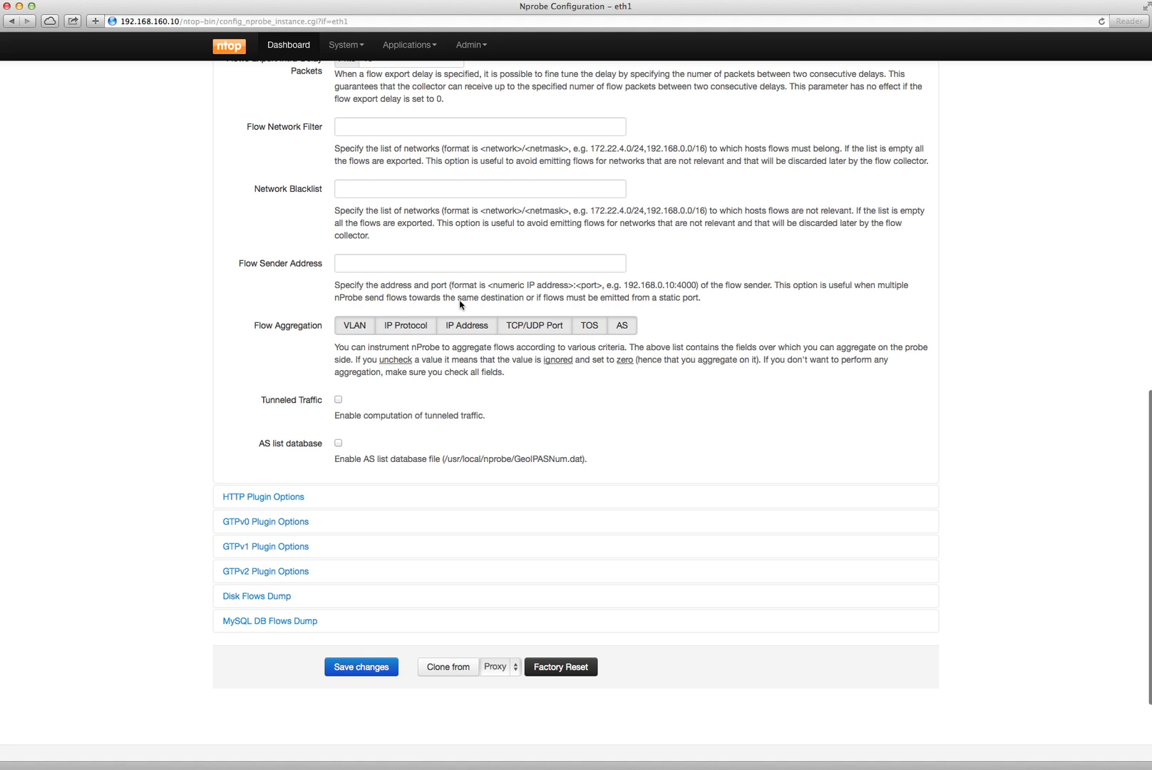
pyautogui.scroll(-3)
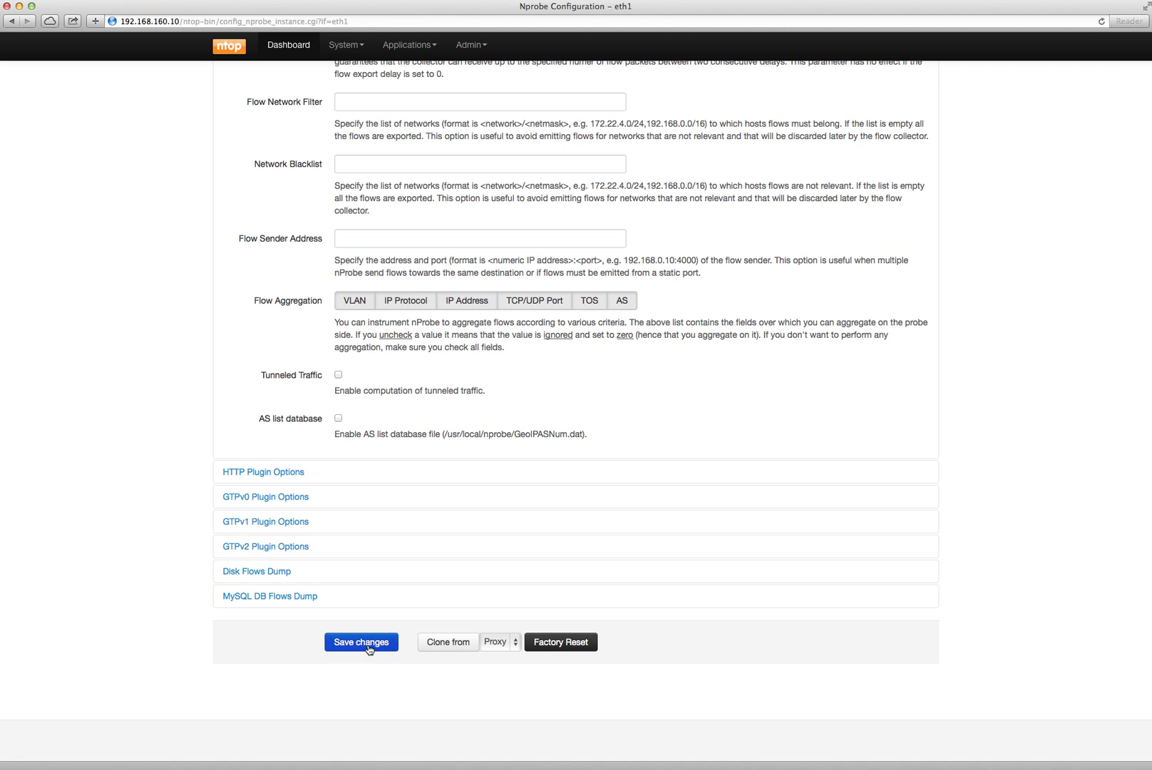
pyautogui.click(361, 641)
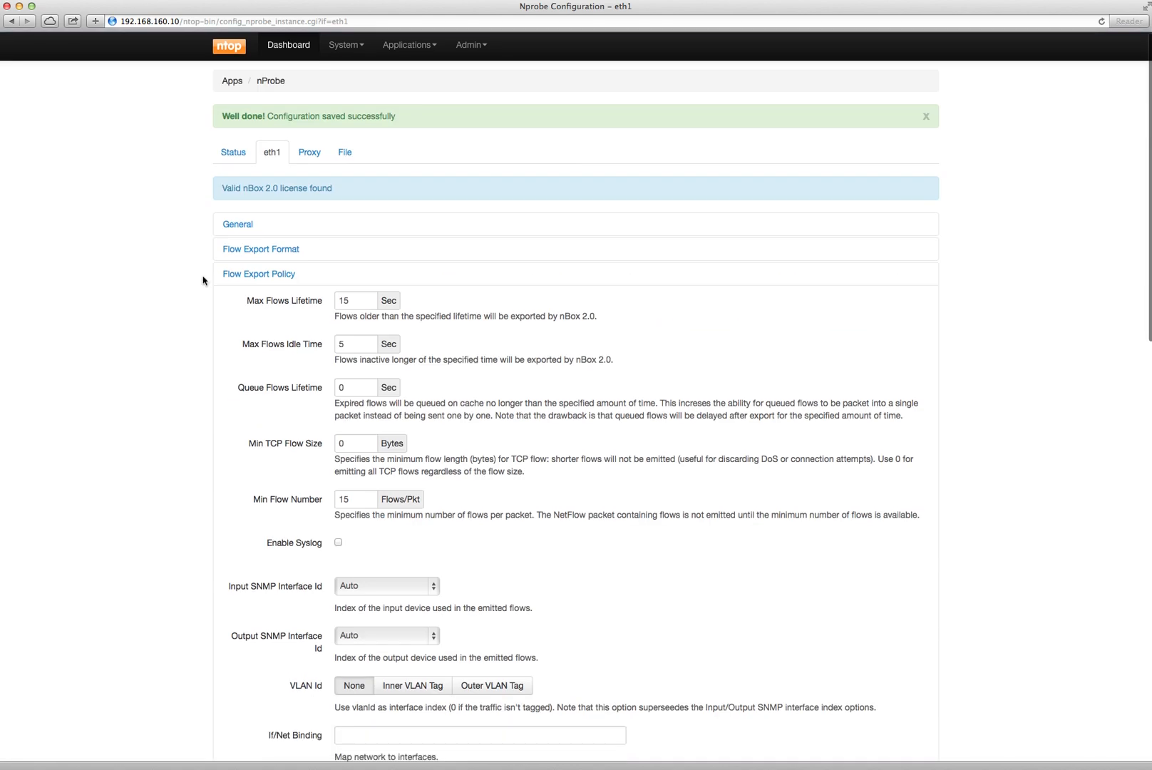
pyautogui.moveTo(228, 158)
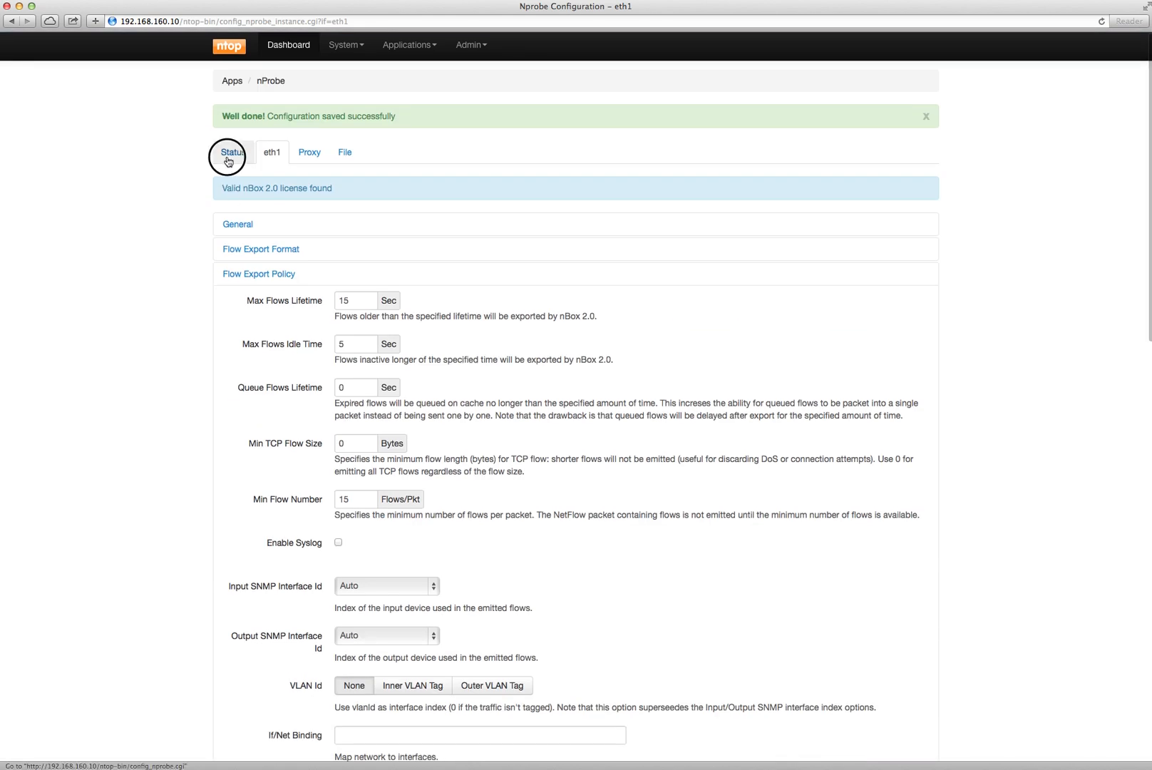
# Switch the eth1 probe On from the Status tab and view its startup logs.
pyautogui.click(230, 152)
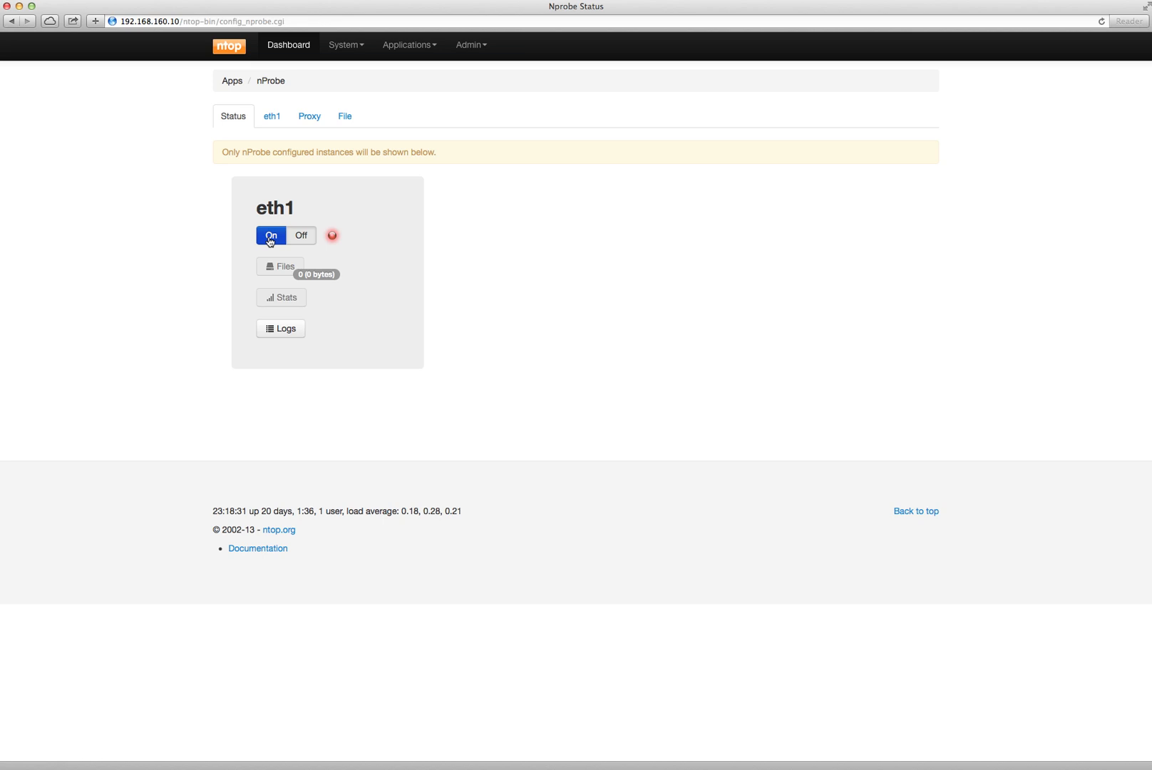
pyautogui.click(271, 235)
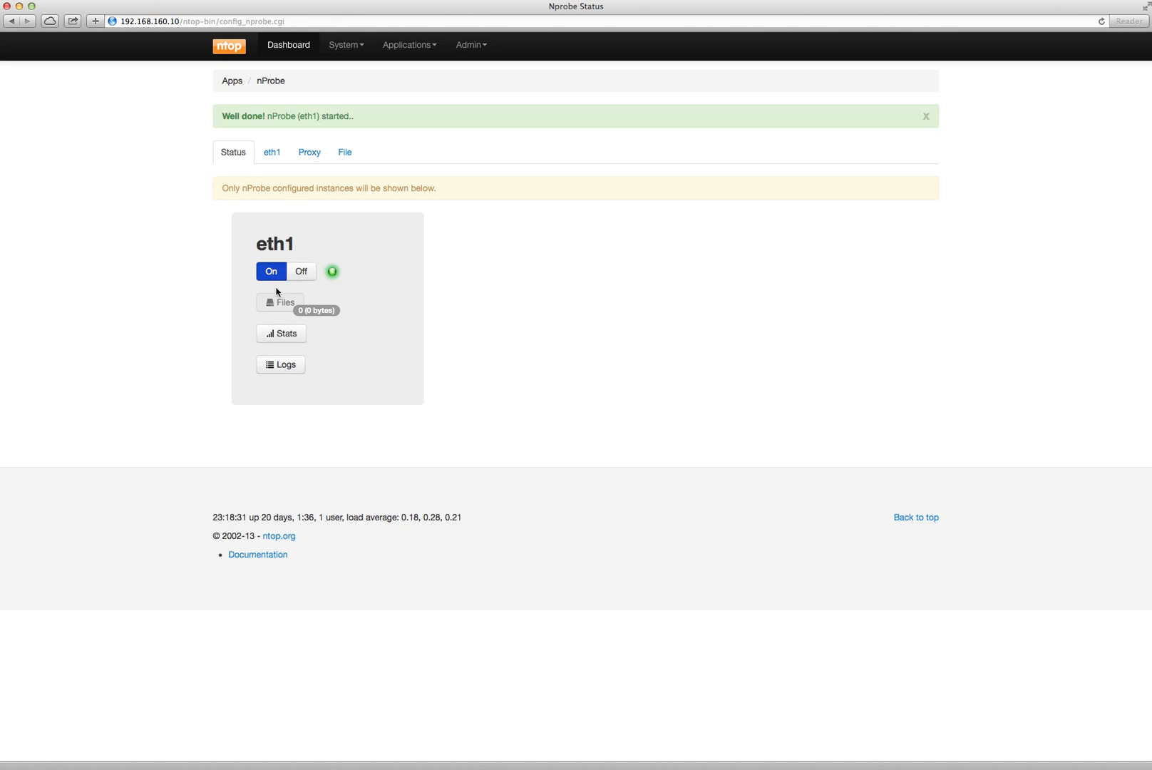
pyautogui.click(281, 364)
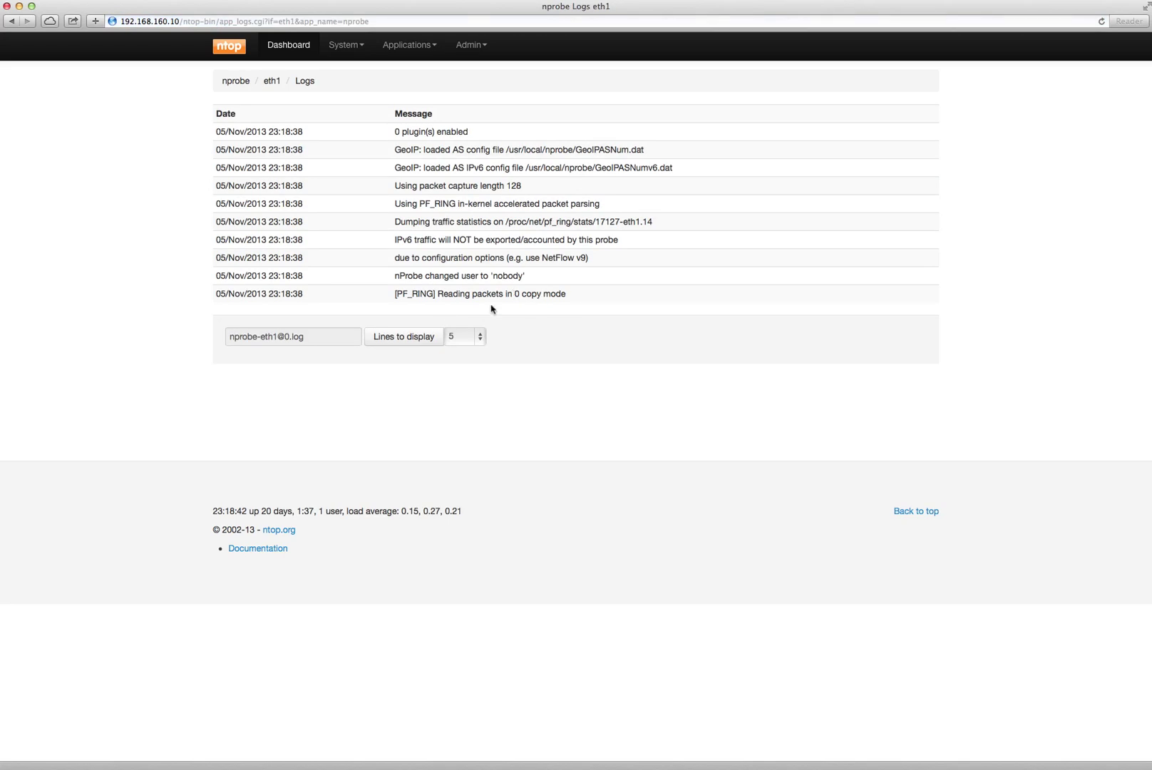
pyautogui.click(412, 44)
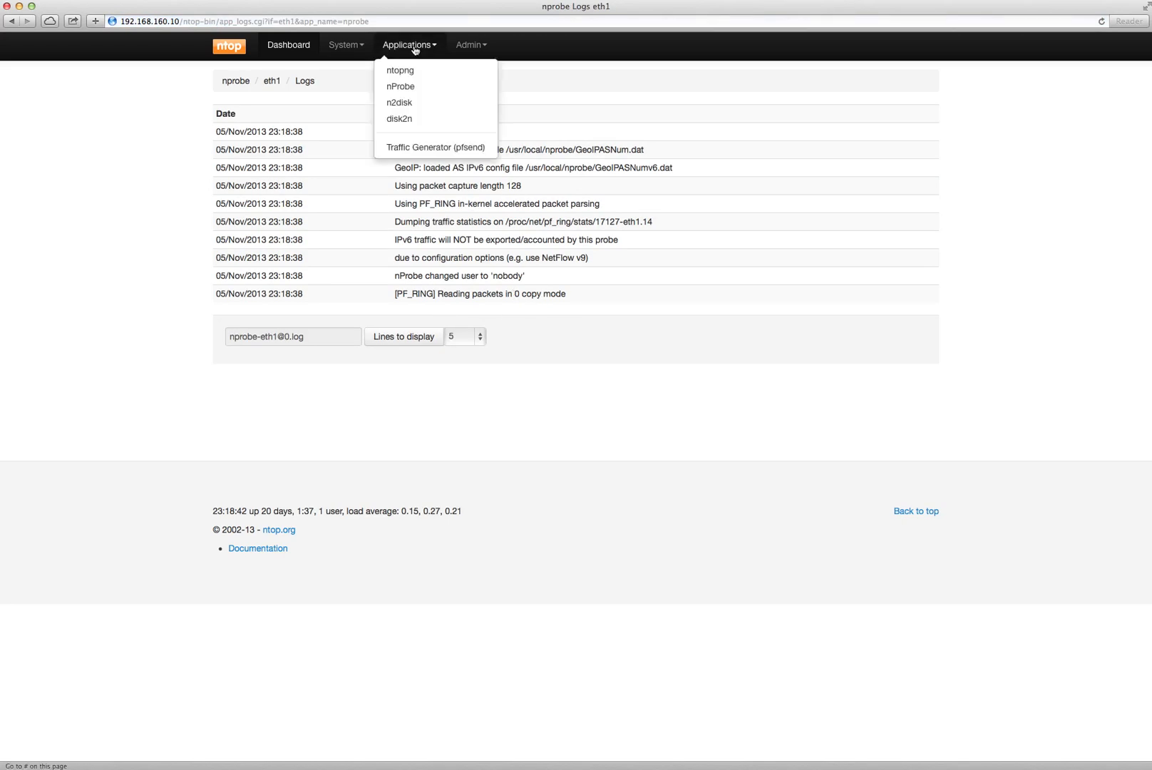
# Enable ntopng automatic startup, collector tcp://127.0.0.1:5556, Don't decode DNS, and save to launch it.
pyautogui.click(400, 70)
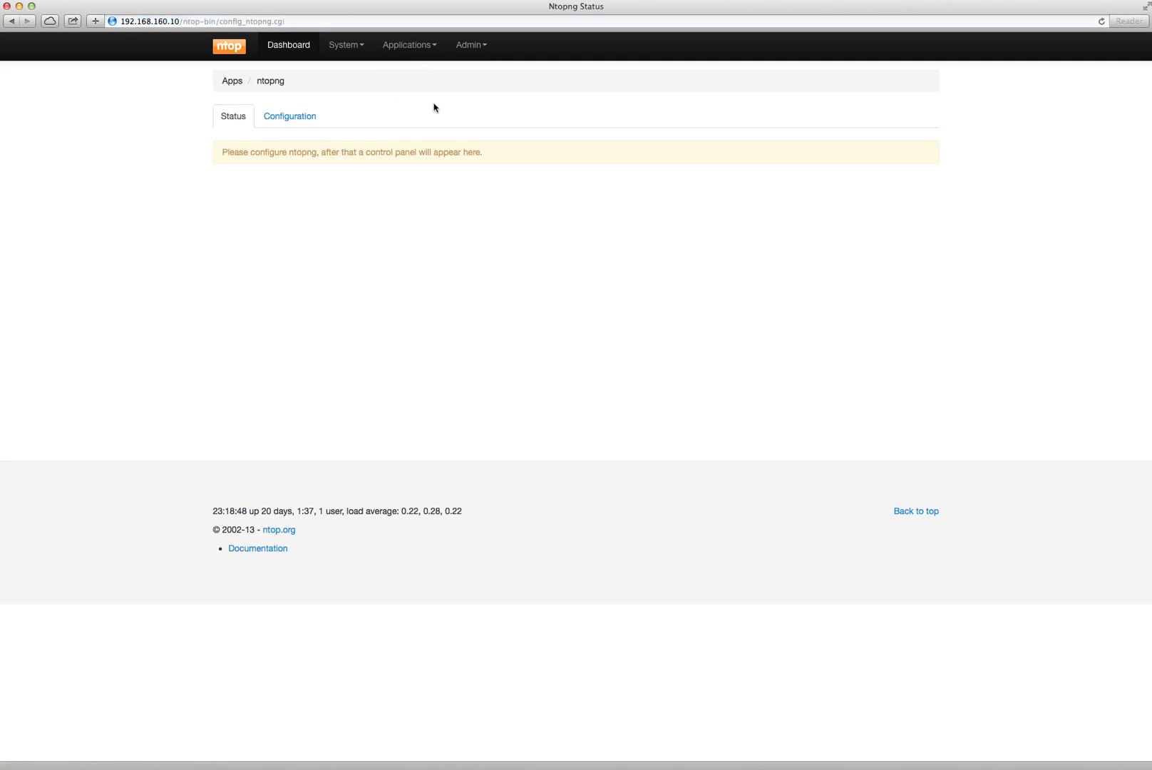
pyautogui.moveTo(308, 120)
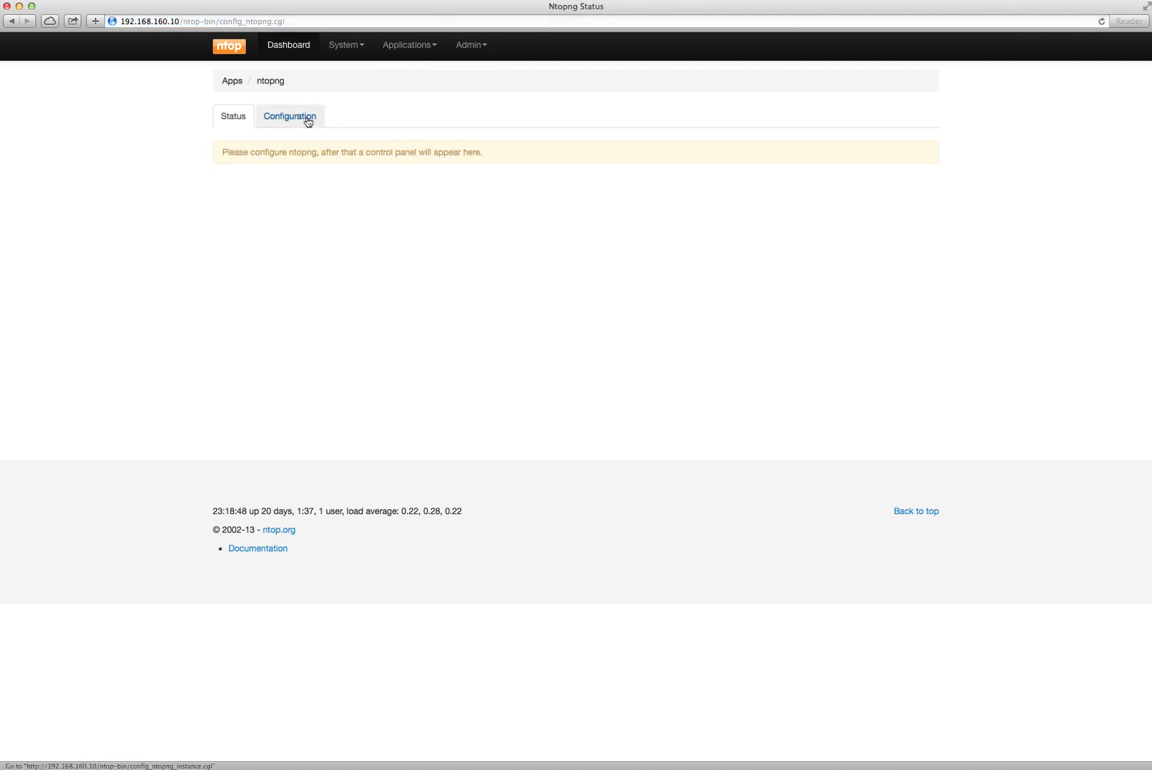
pyautogui.click(289, 116)
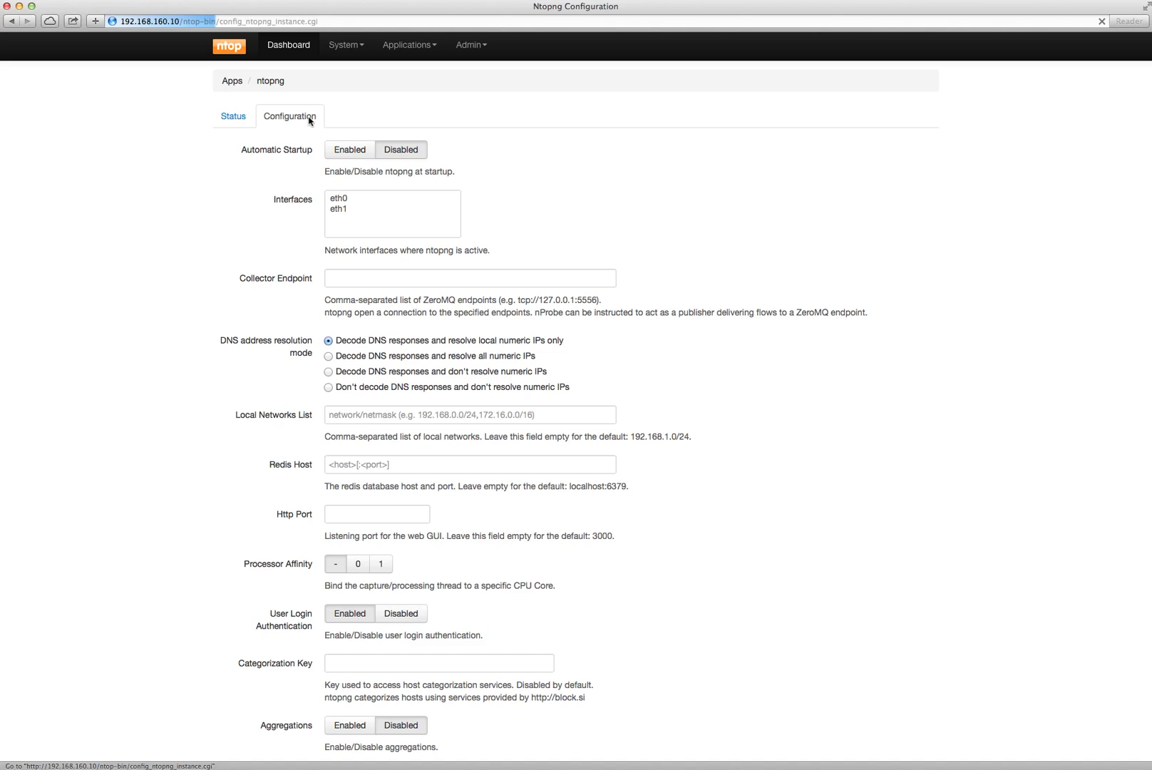
pyautogui.click(349, 150)
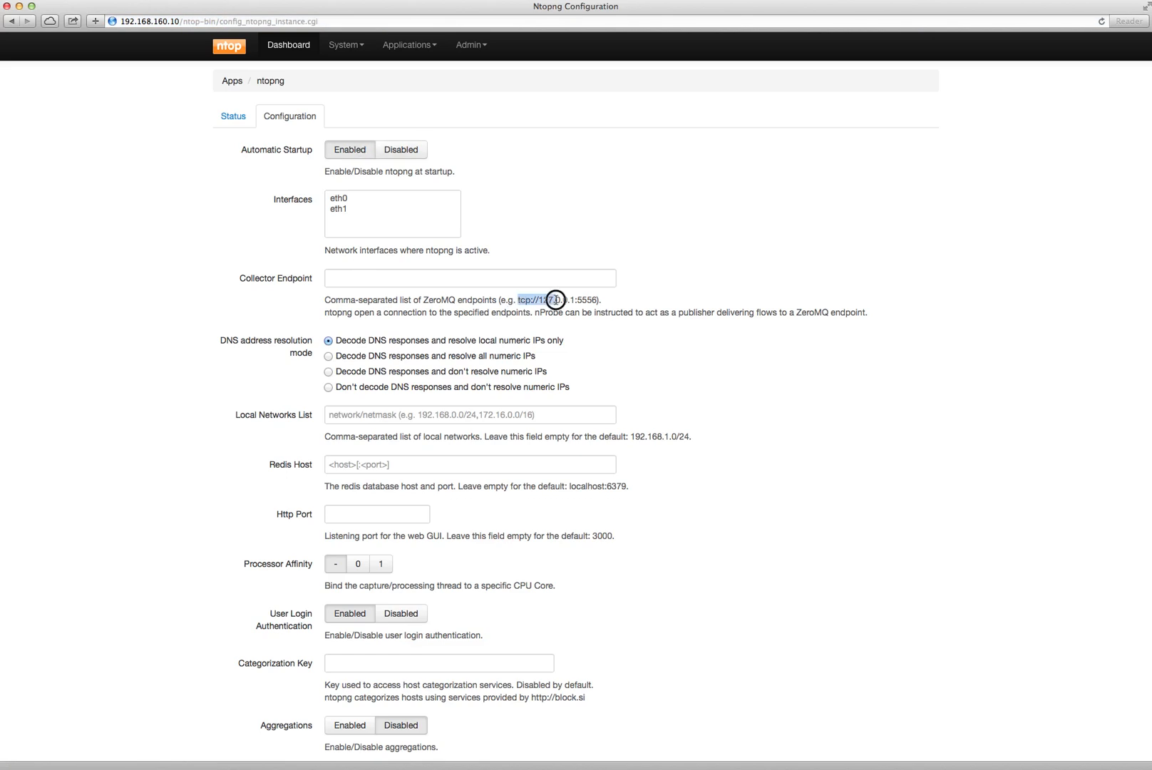
pyautogui.write('tcp://127.0.0.1:5556')
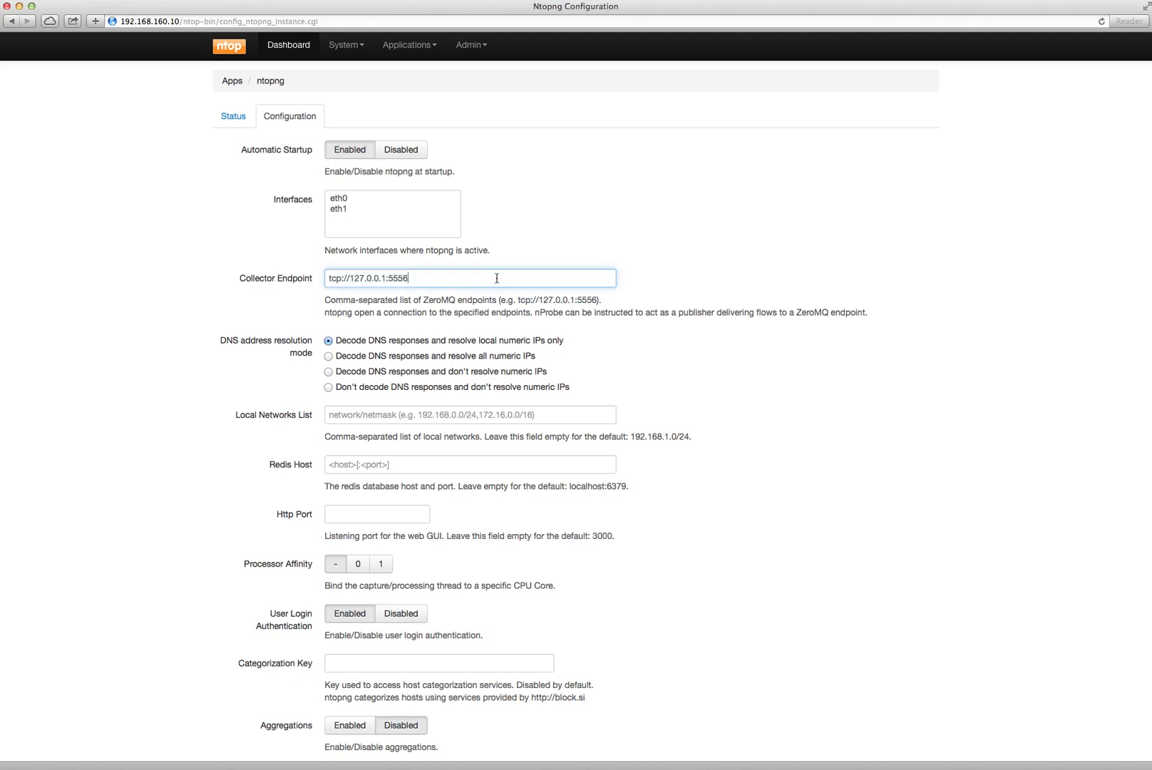
pyautogui.click(328, 387)
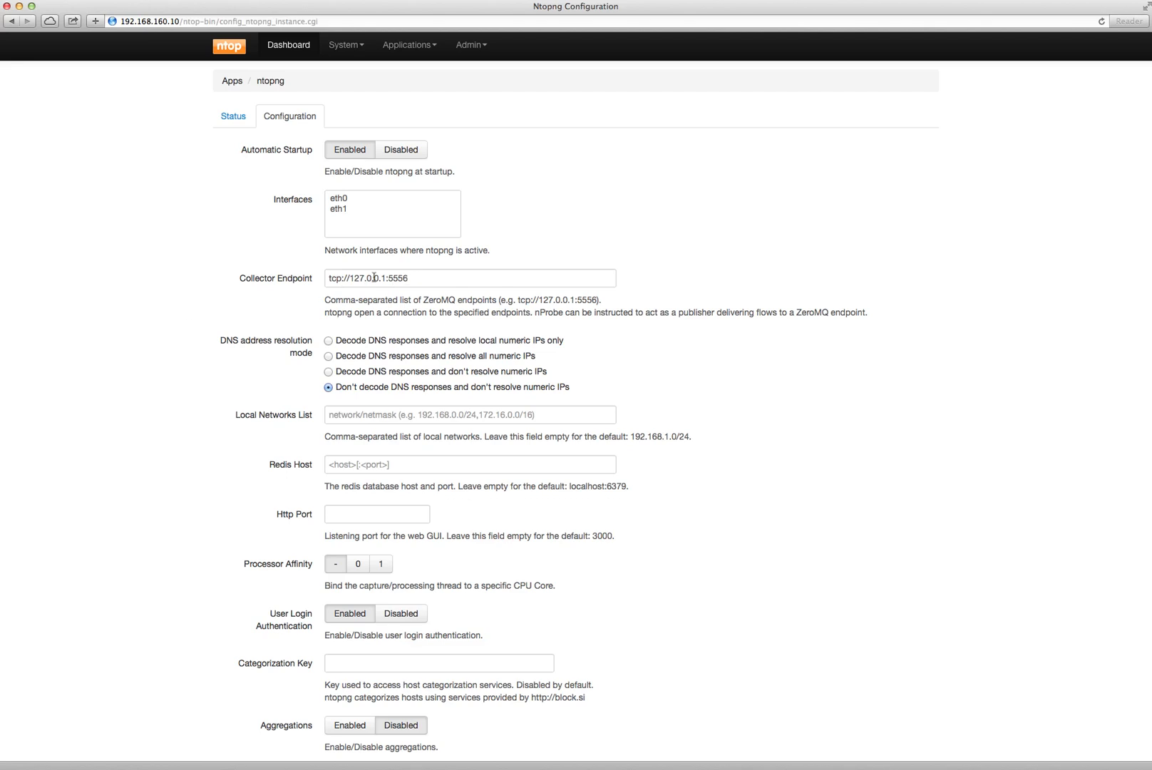
pyautogui.scroll(-3)
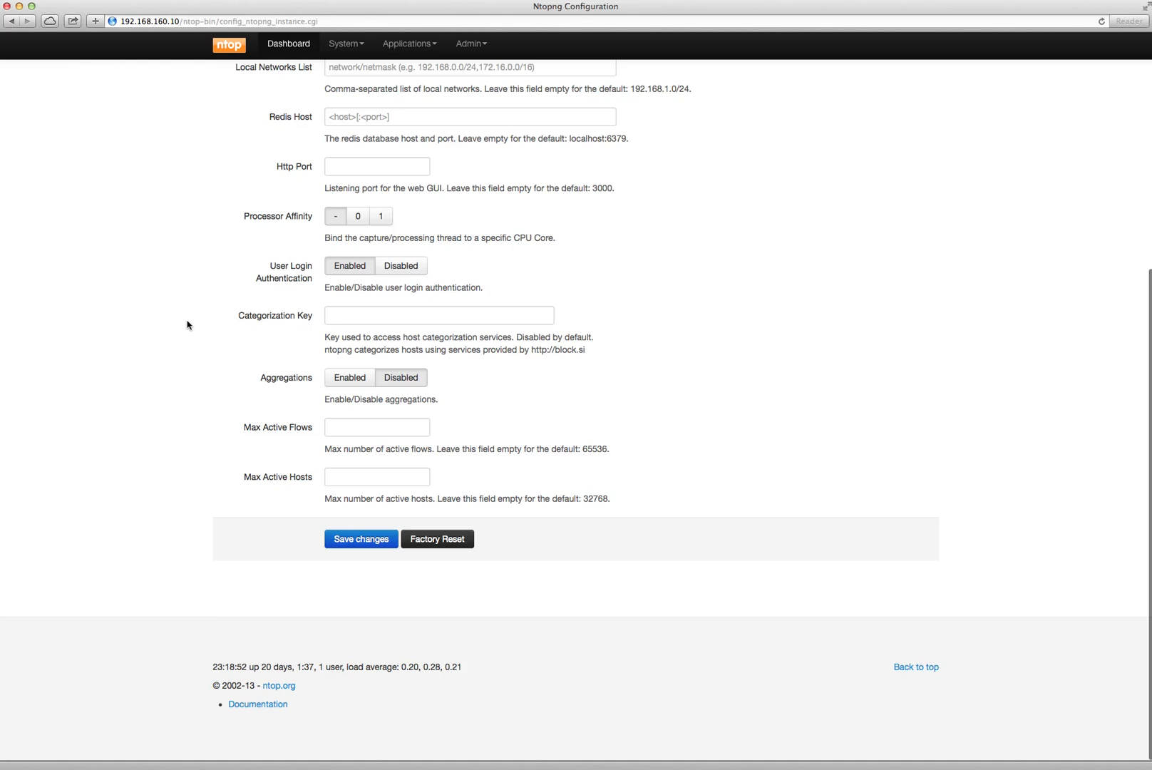
pyautogui.click(361, 539)
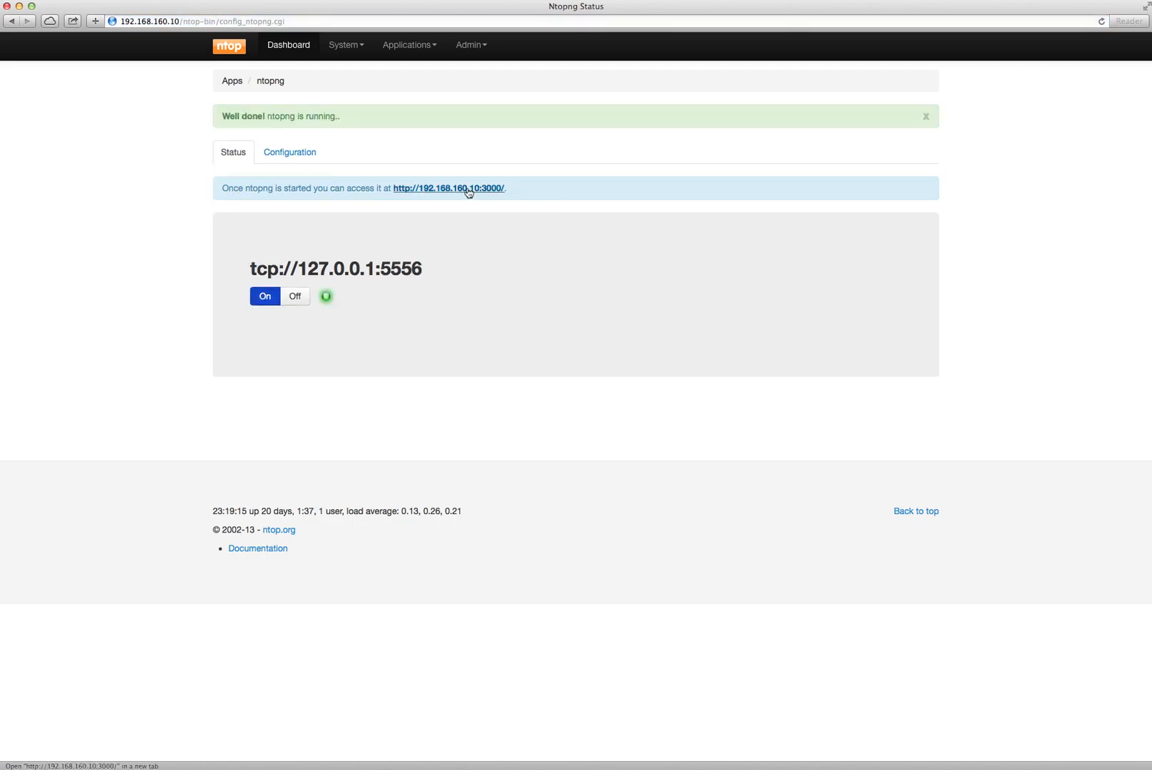
# Open ntopng at 192.168.160.10:3000 and browse Hosts, Flows, then the Home talkers view.
pyautogui.click(447, 188)
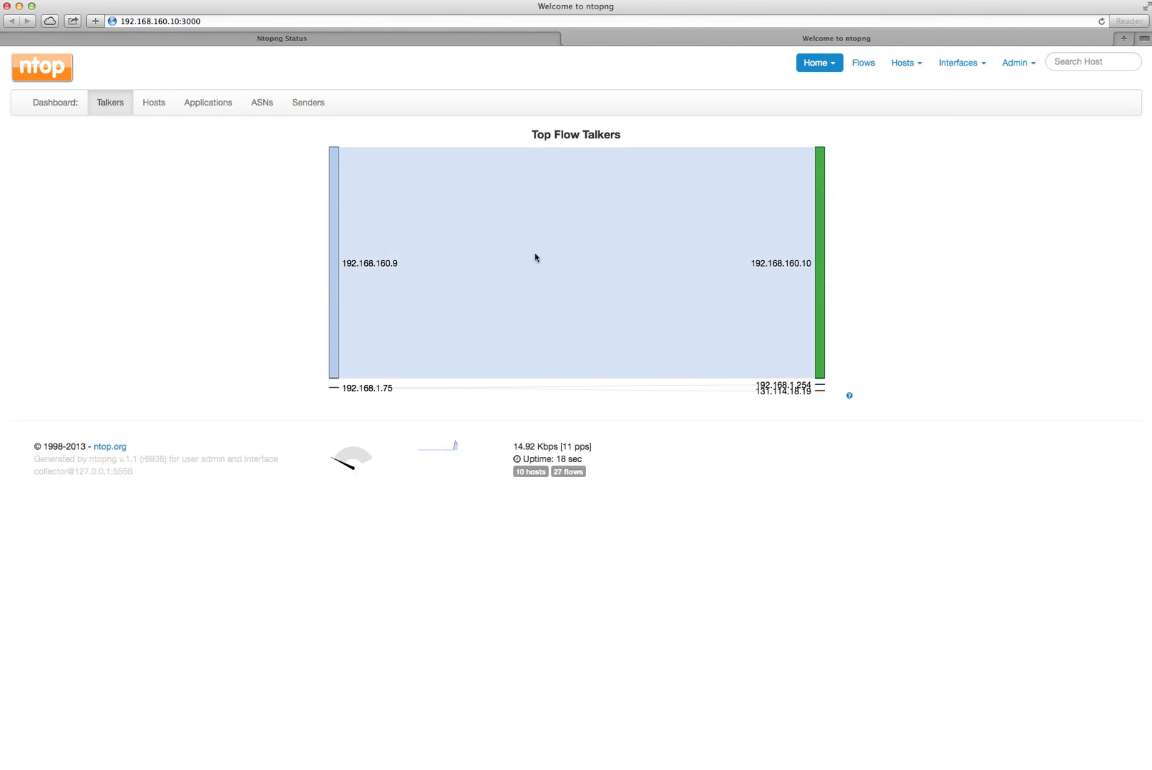
pyautogui.moveTo(410, 247)
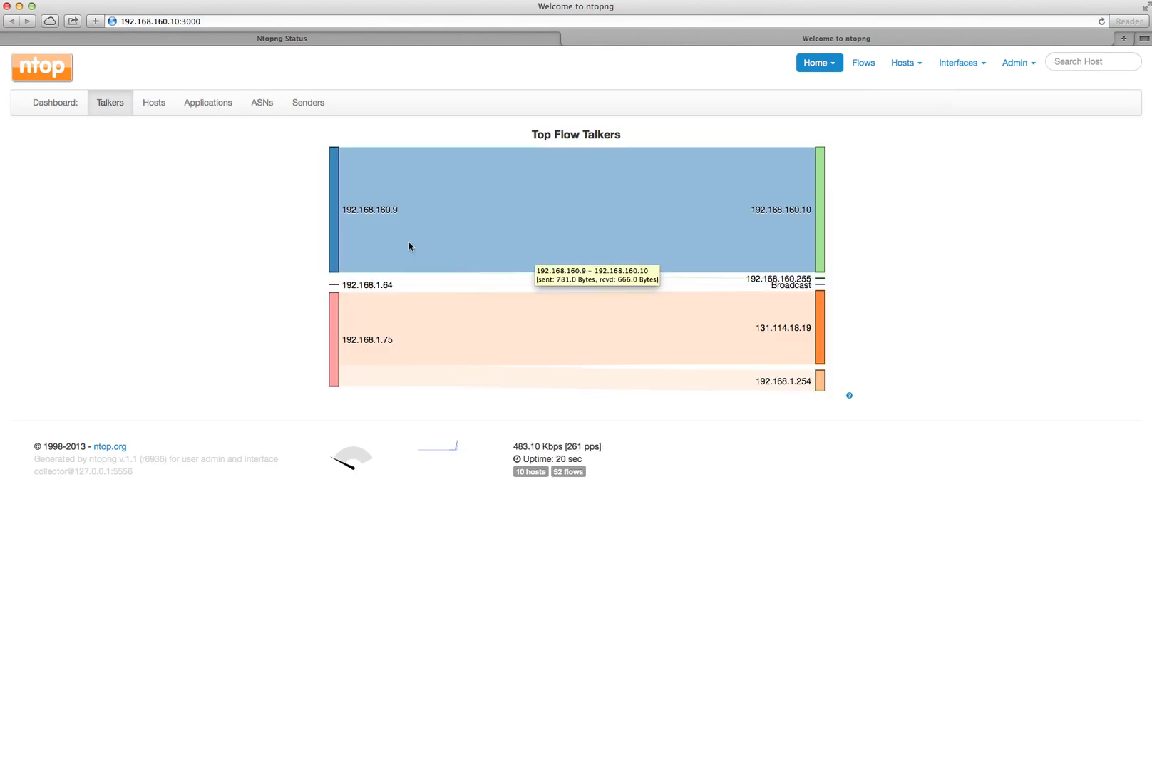
pyautogui.moveTo(169, 252)
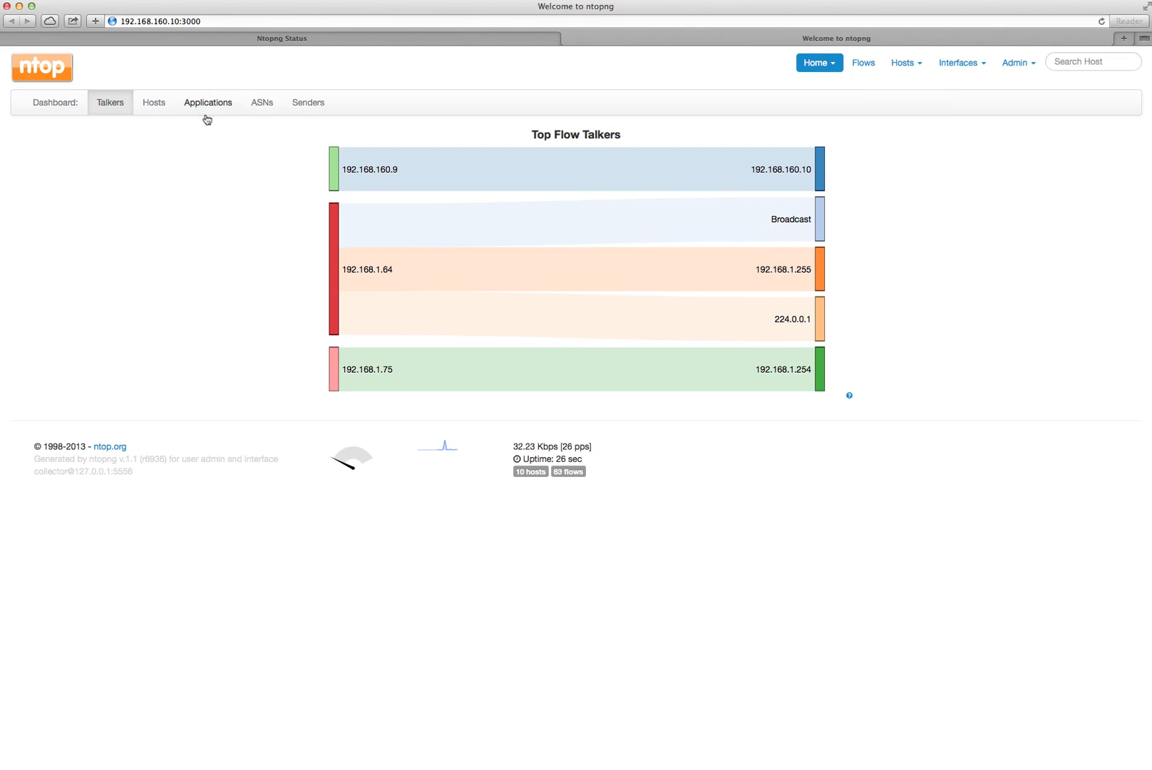
pyautogui.click(153, 102)
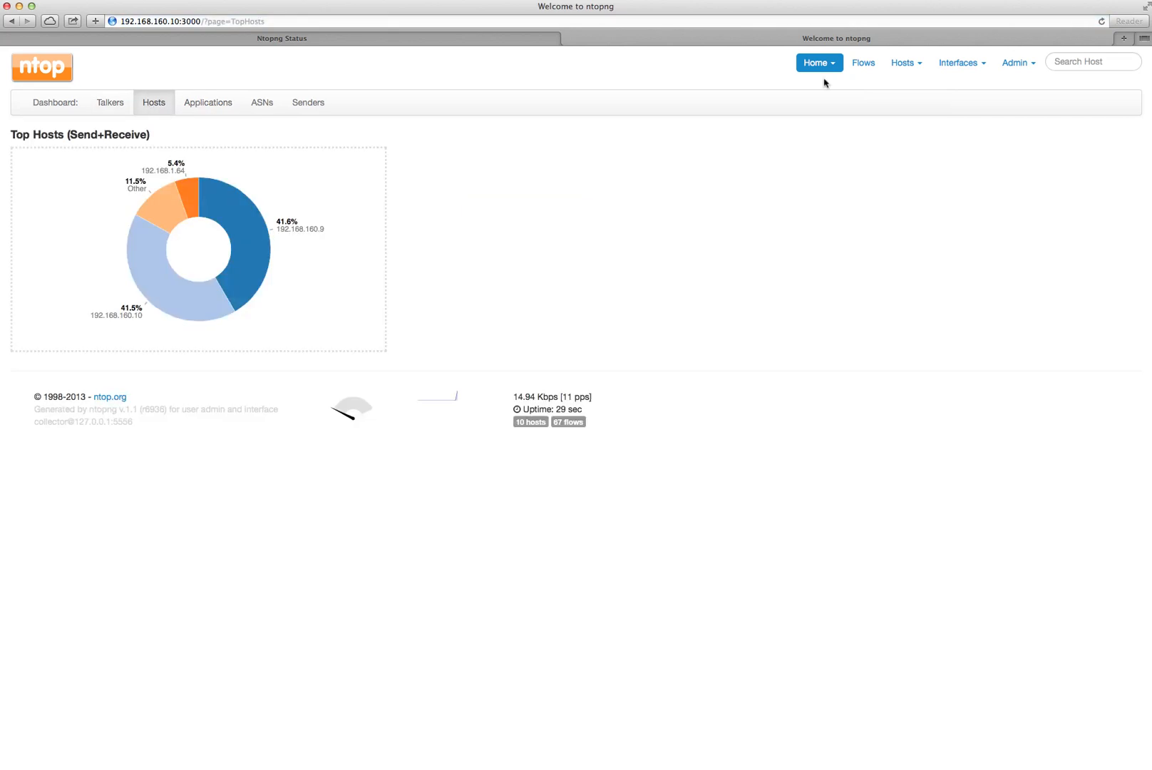
pyautogui.click(864, 62)
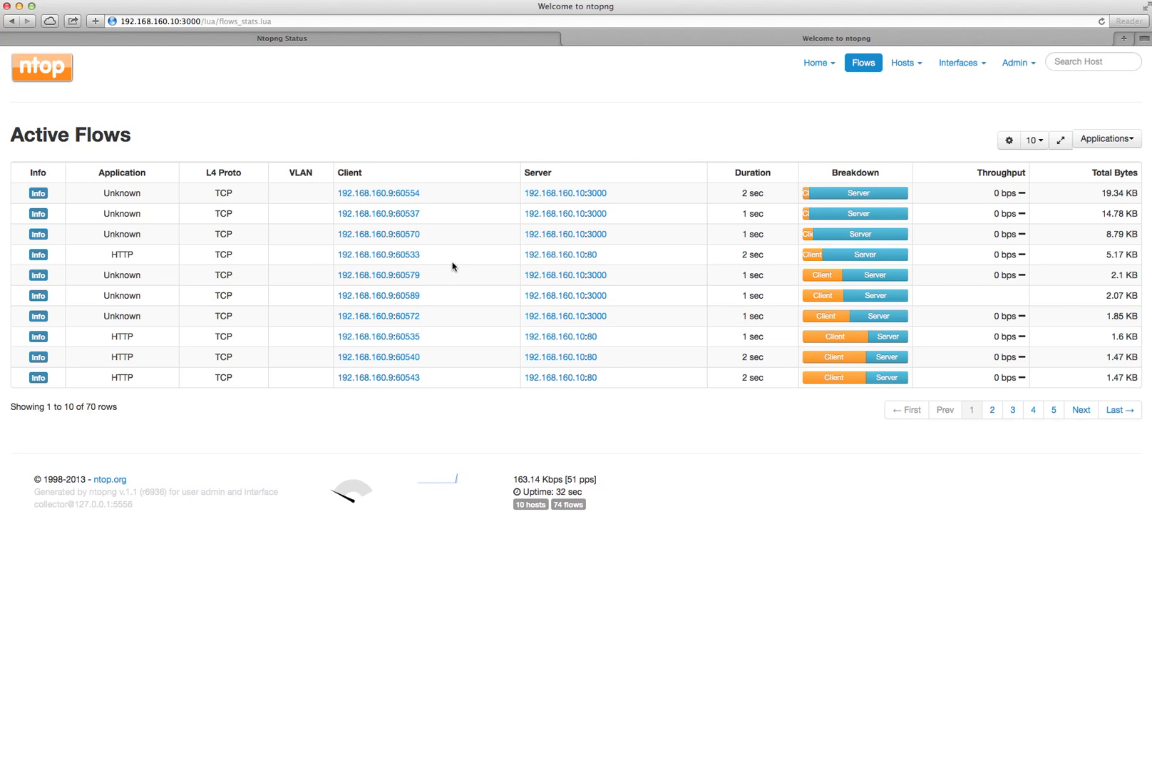
pyautogui.moveTo(476, 255)
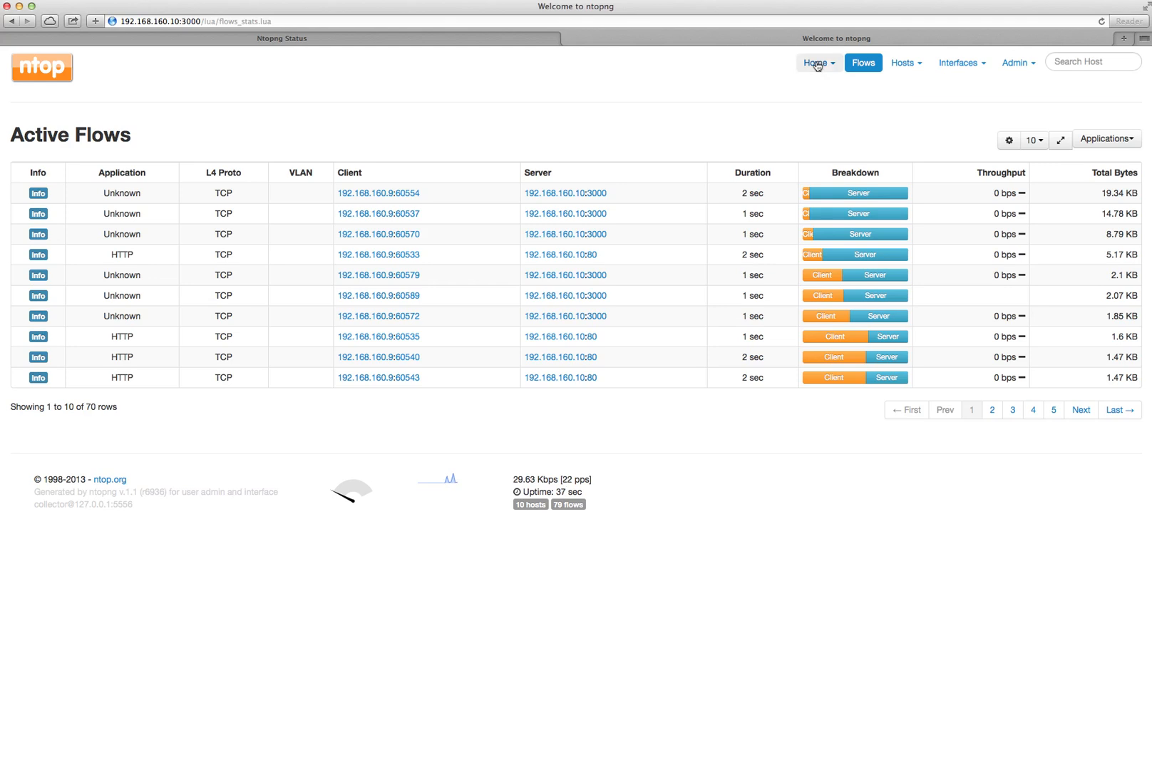
pyautogui.click(814, 63)
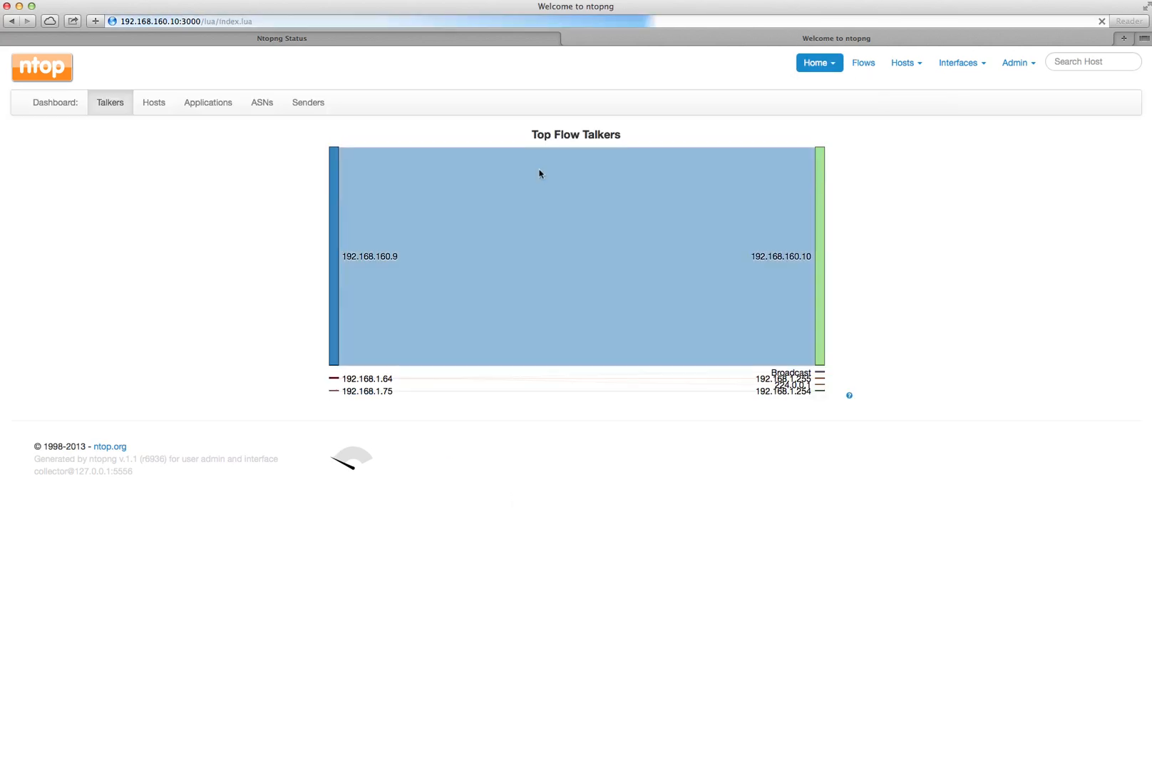
pyautogui.moveTo(453, 193)
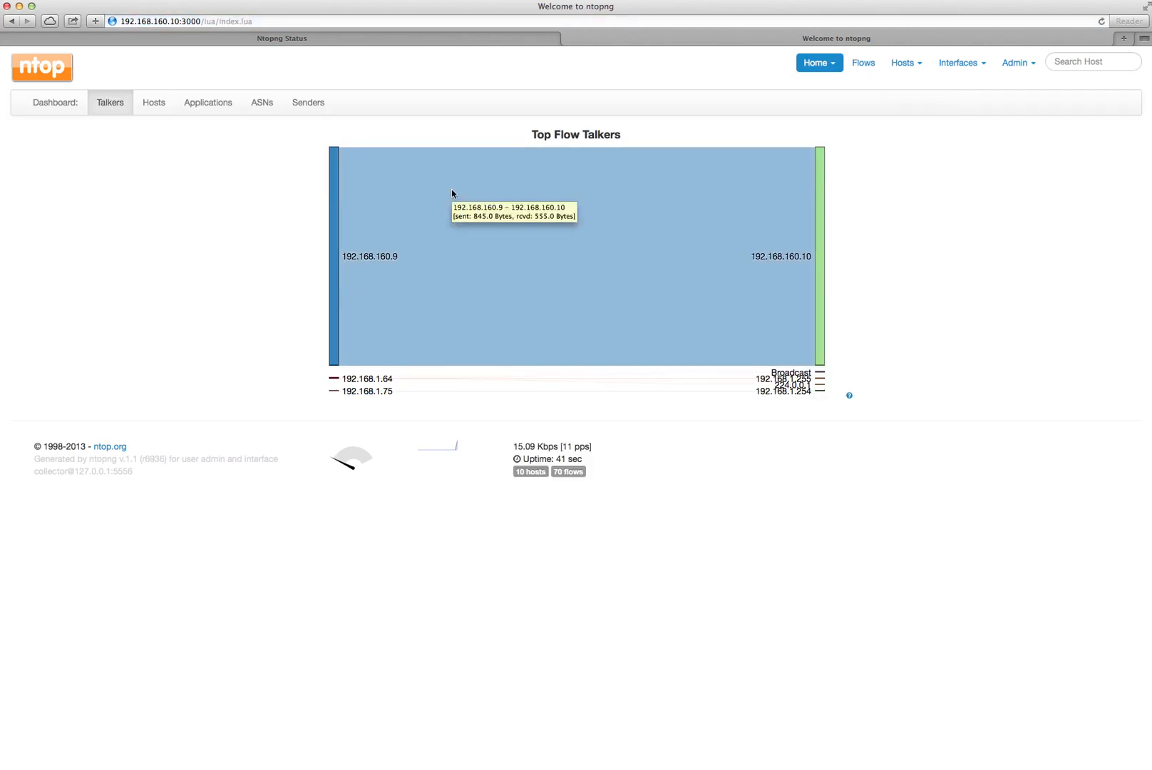
pyautogui.moveTo(381, 187)
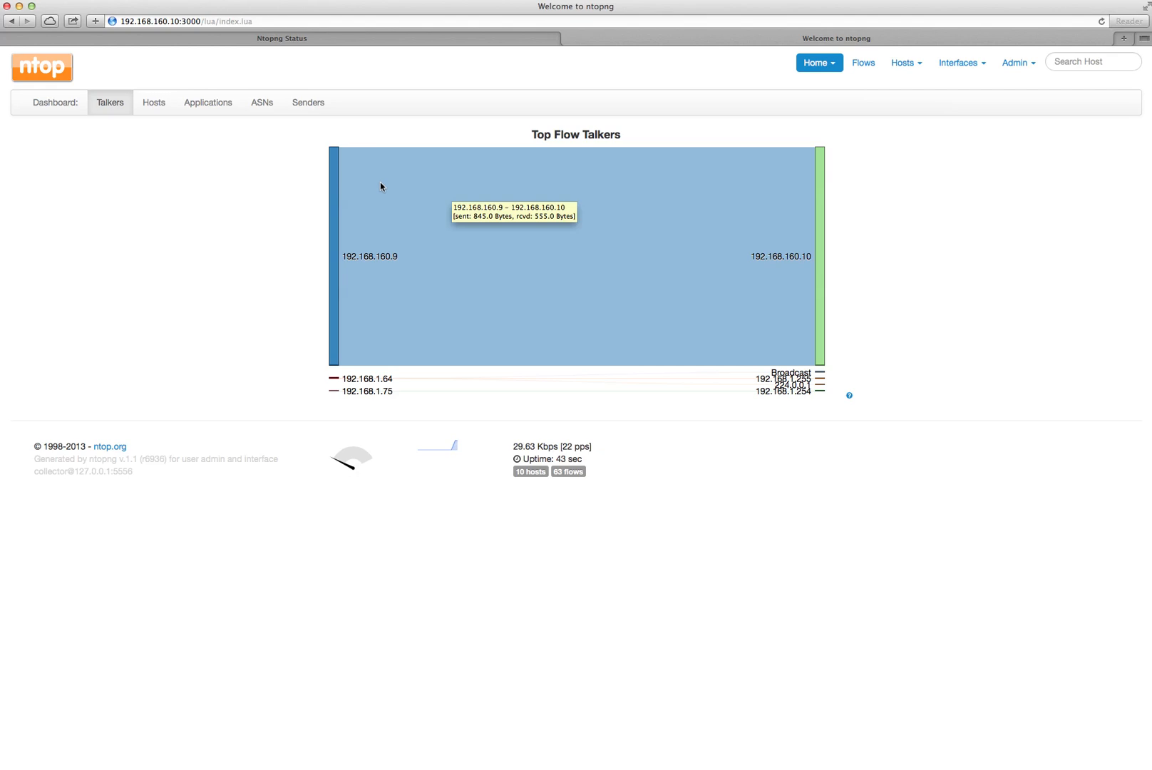
pyautogui.moveTo(266, 171)
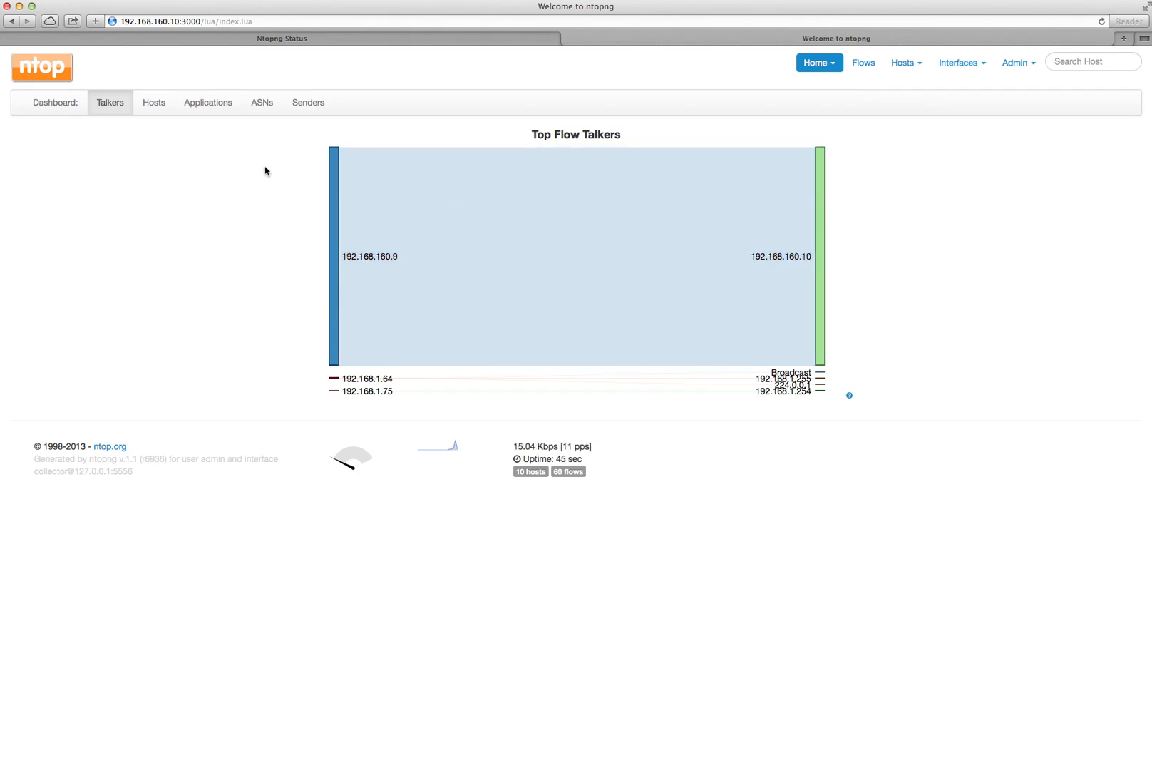